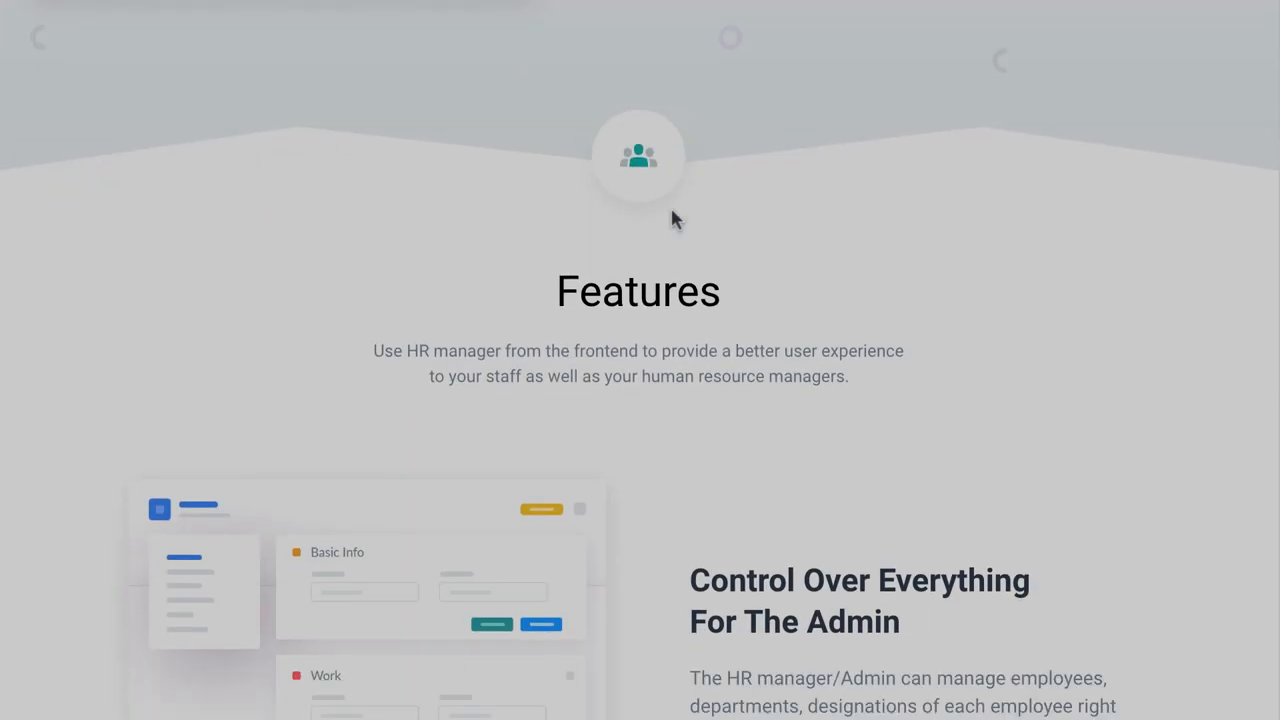
Activate the WP ERP - HR Frontend plugin from the installed plugins list
scroll("down", 3)
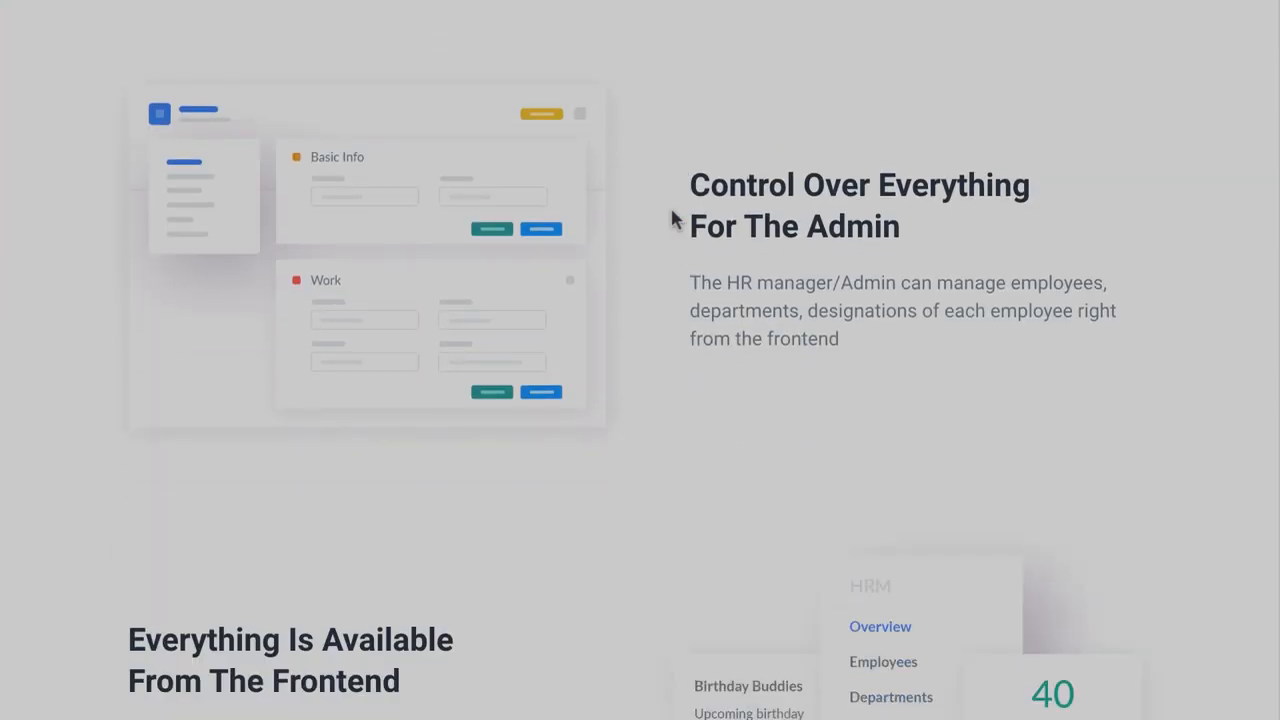
scroll("down", 3)
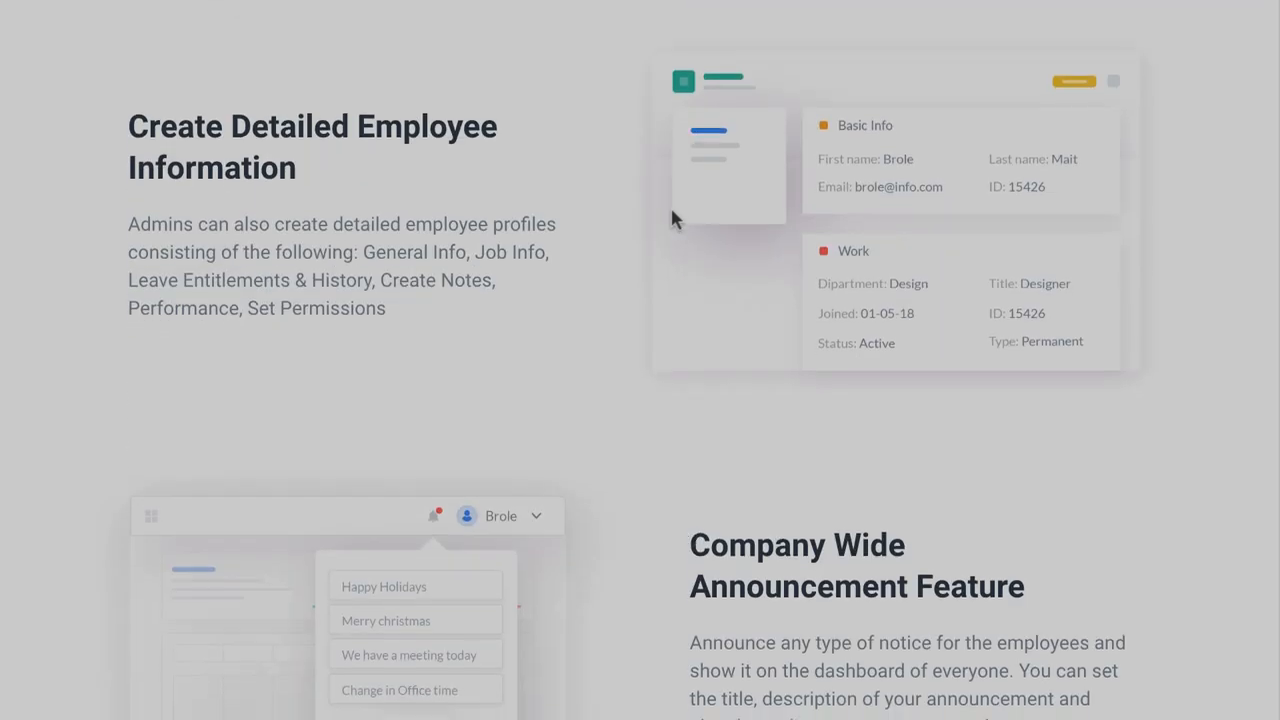
scroll("down", 3)
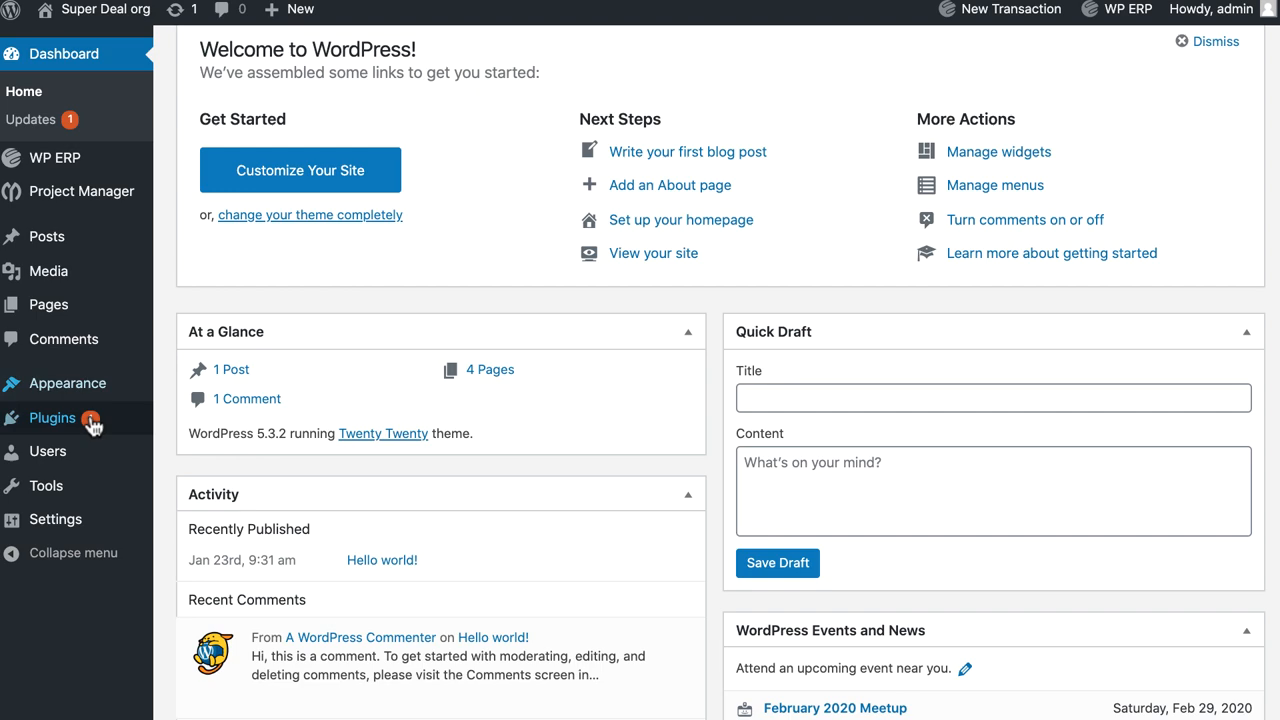
left_click(52, 418)
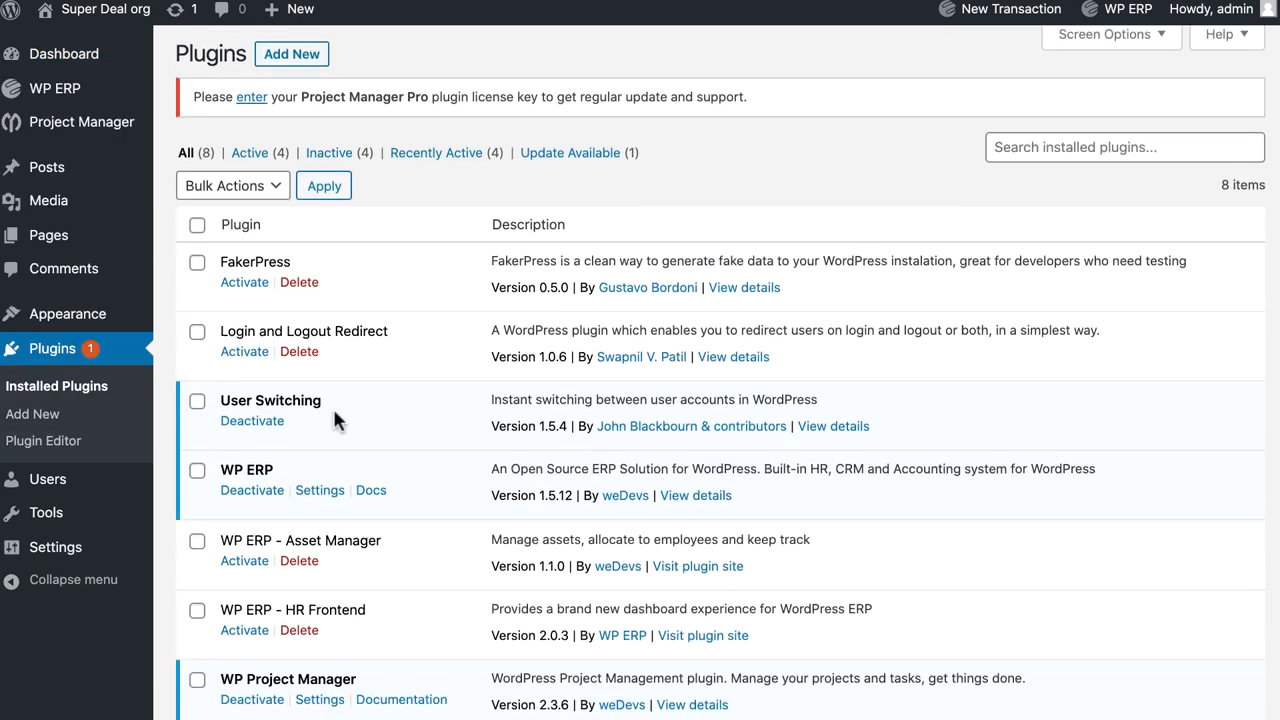
scroll("down", 3)
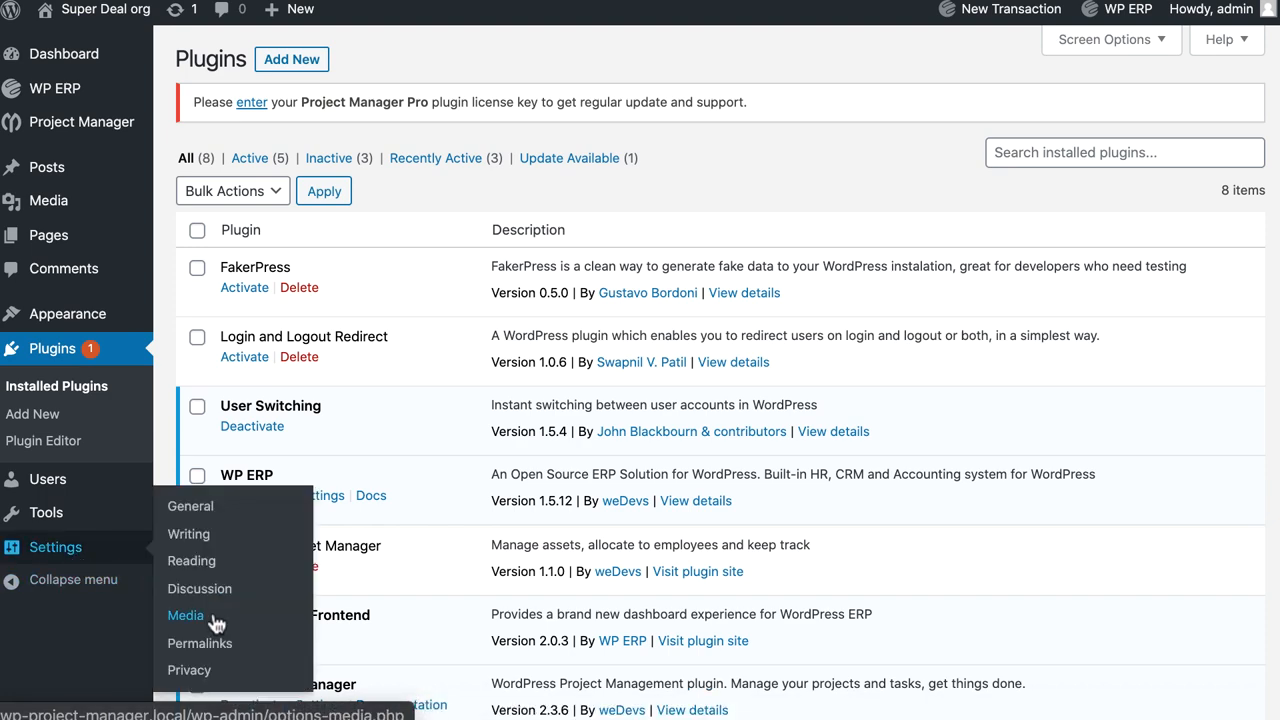
Set permalinks to the /%postname%/ custom structure and save the changes
left_click(200, 644)
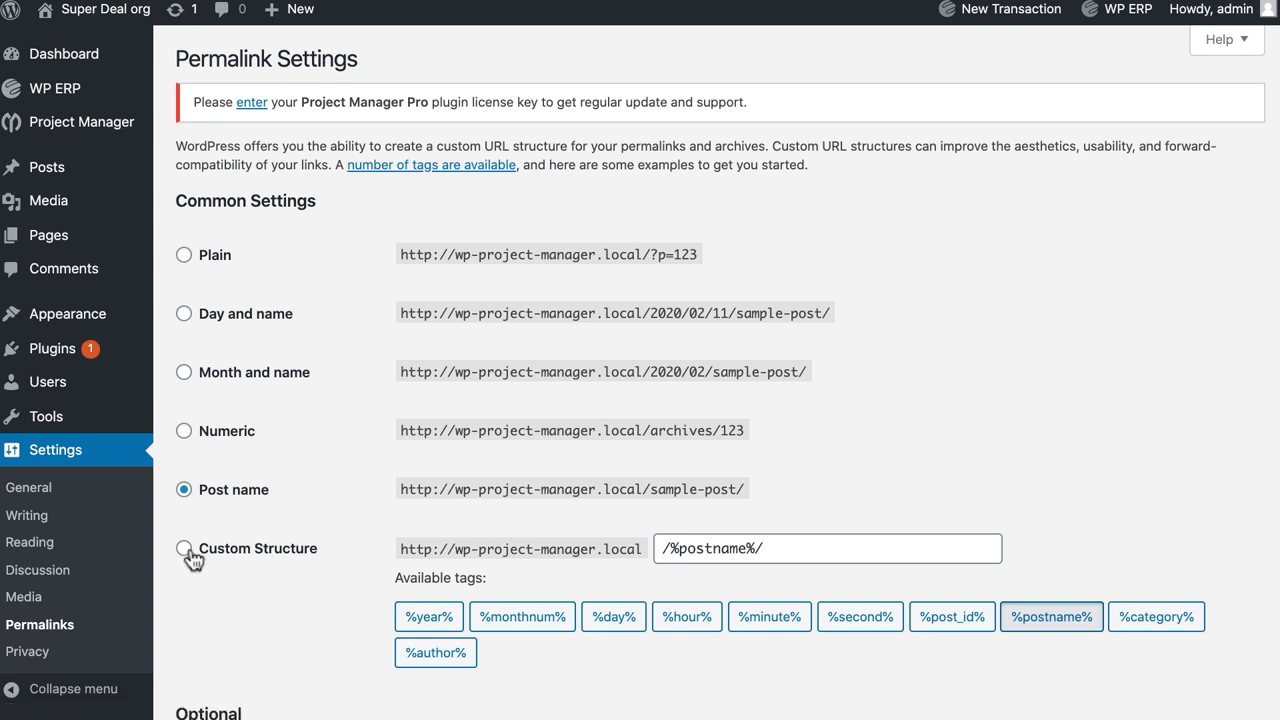
left_click(184, 548)
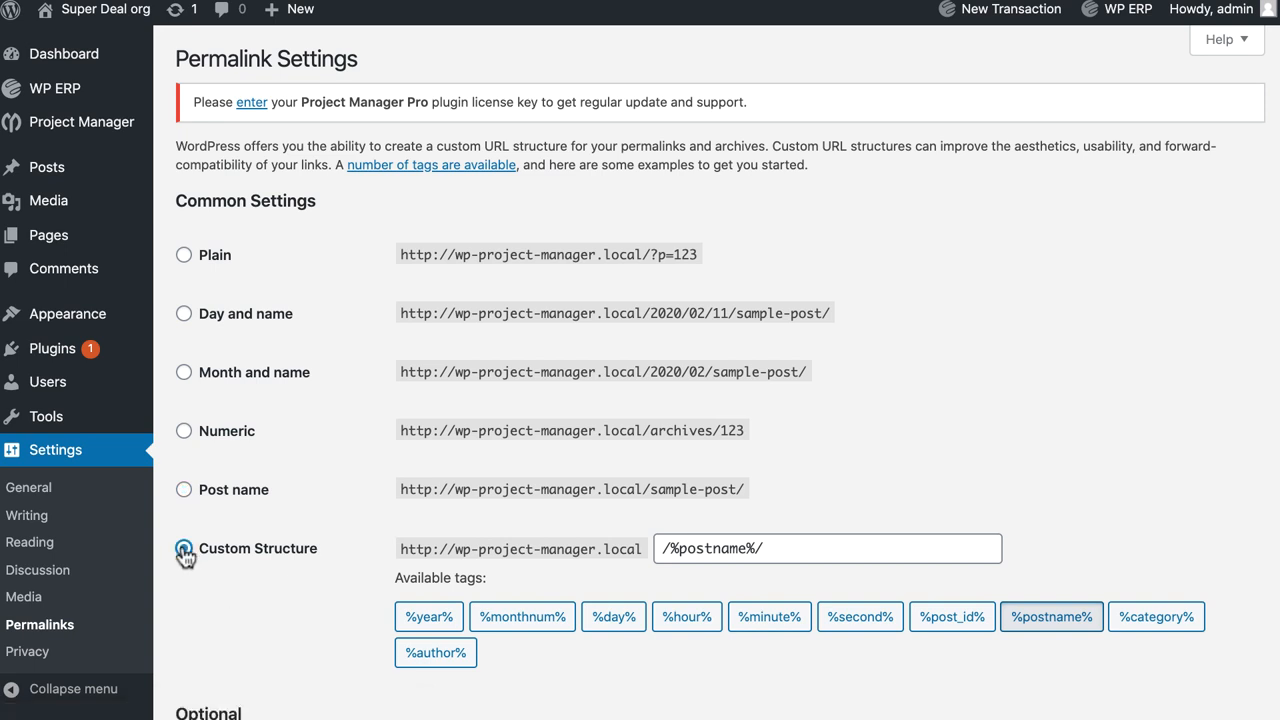
scroll("down", 3)
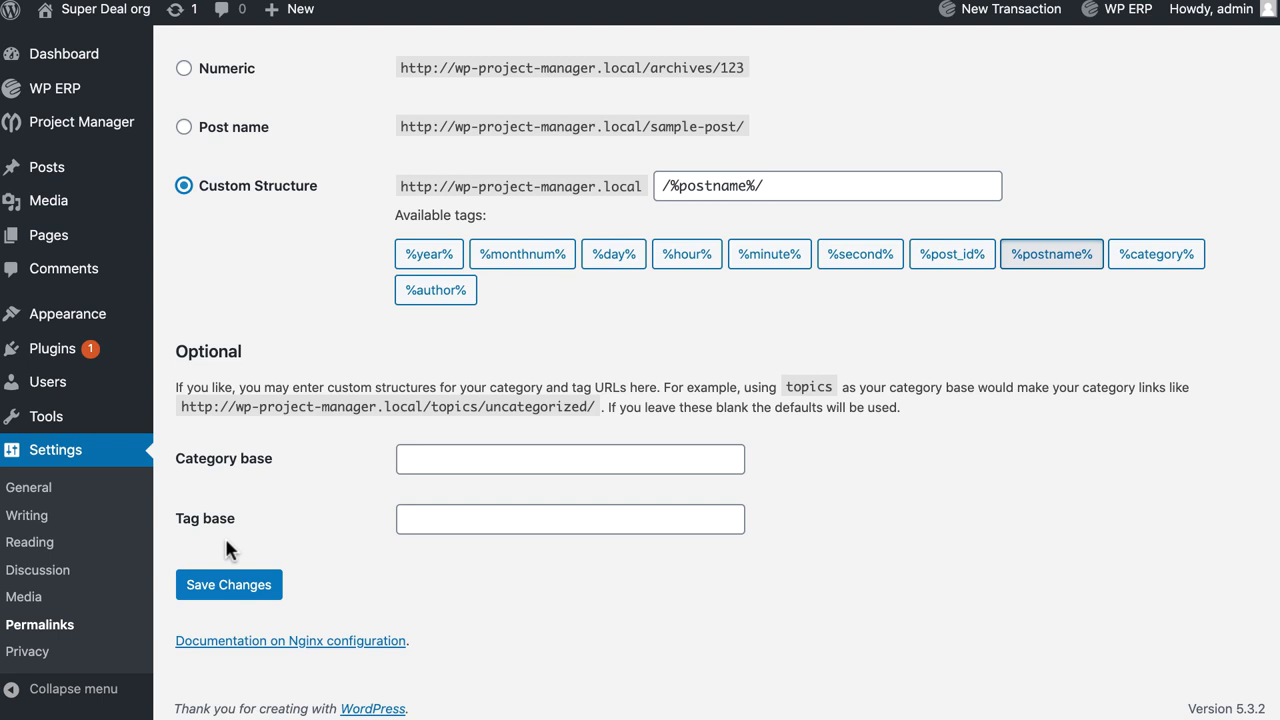
left_click(228, 584)
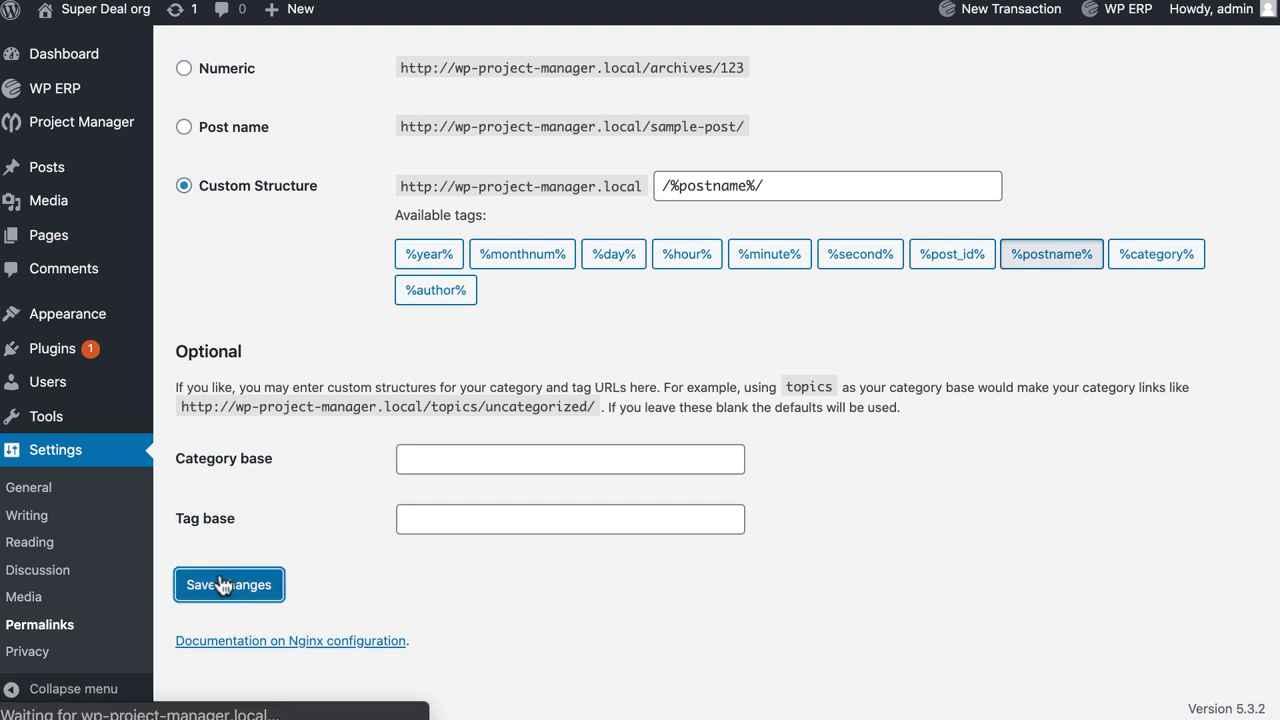
left_click(228, 584)
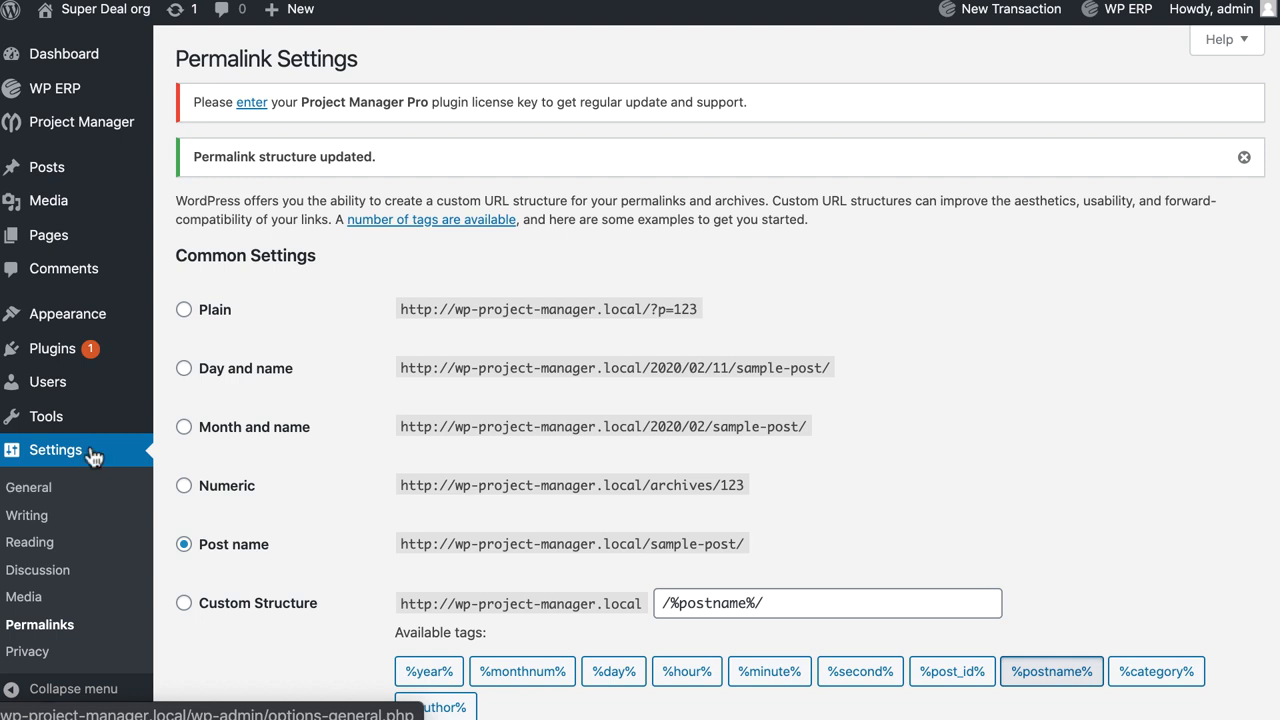
mouse_move(96, 20)
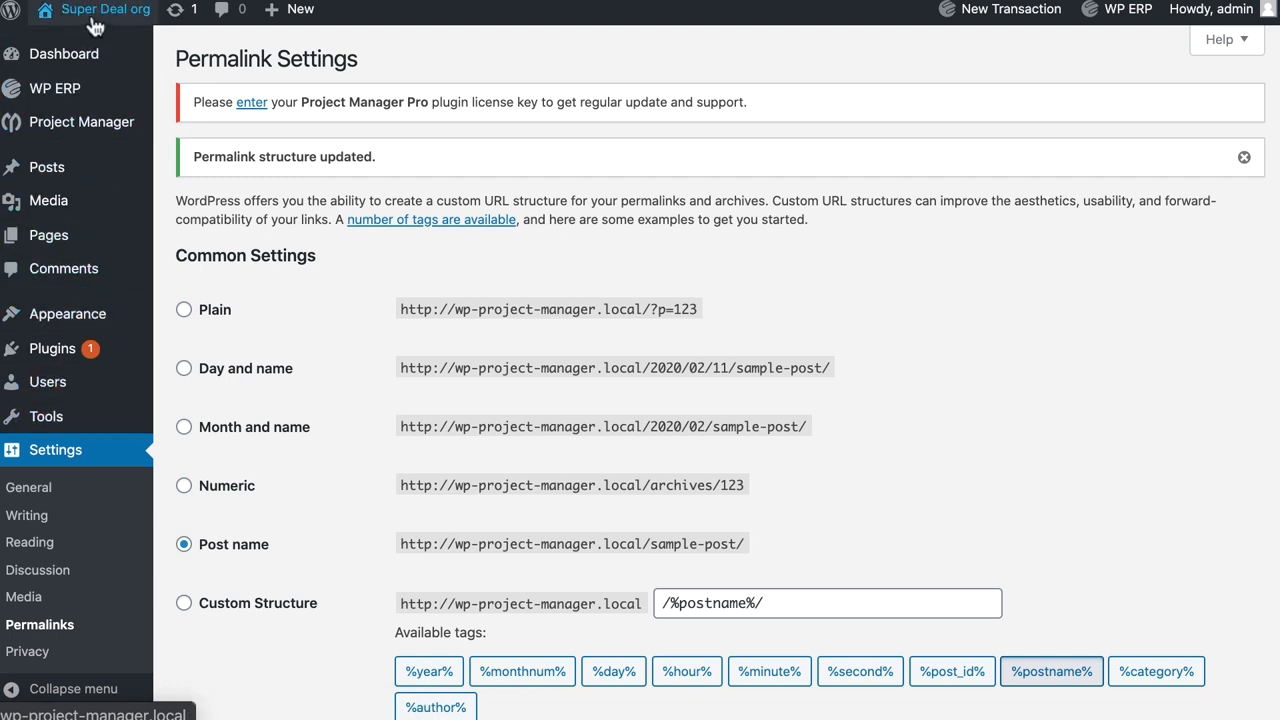
Review the HR frontend employee list across terminated and all-status views
left_click(54, 88)
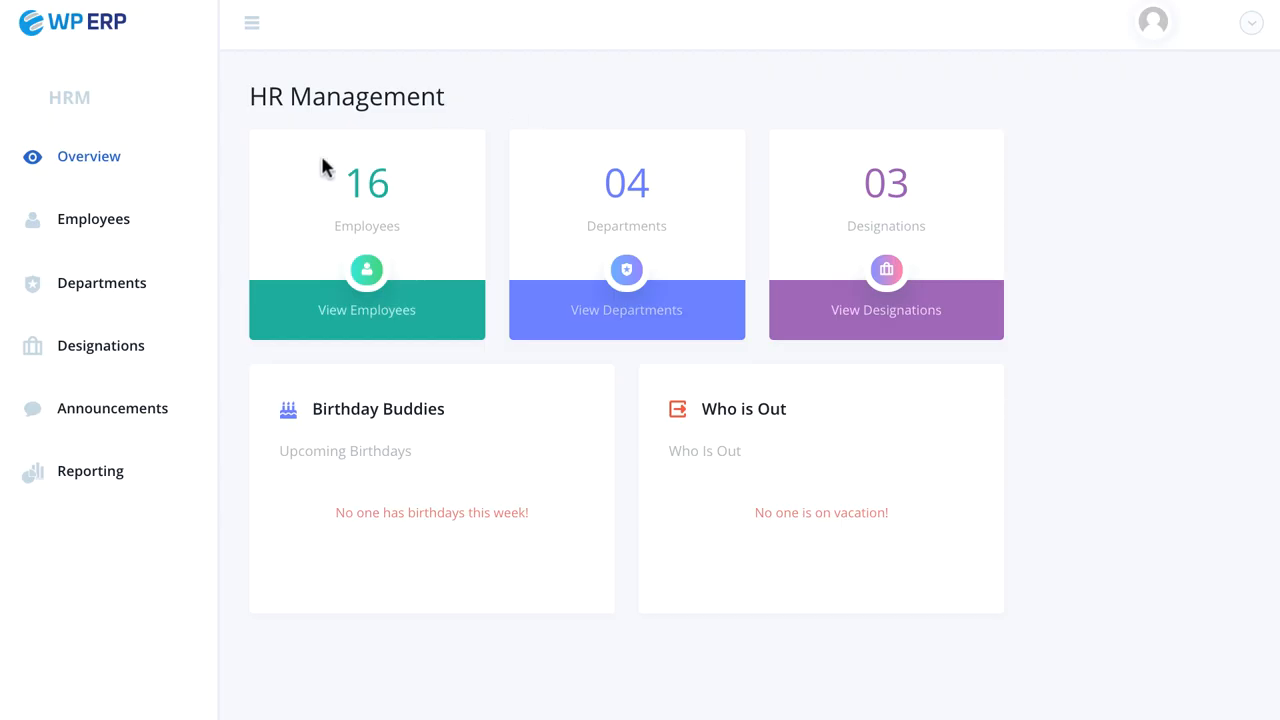
mouse_move(488, 114)
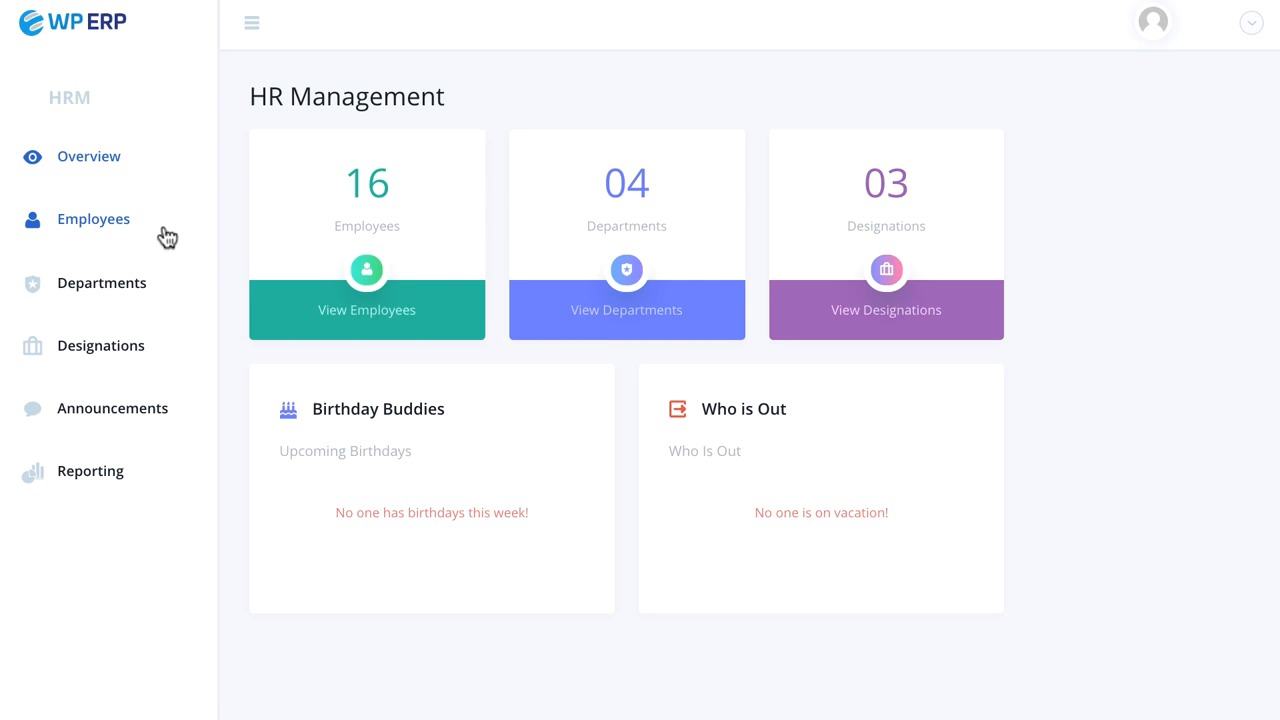
left_click(92, 218)
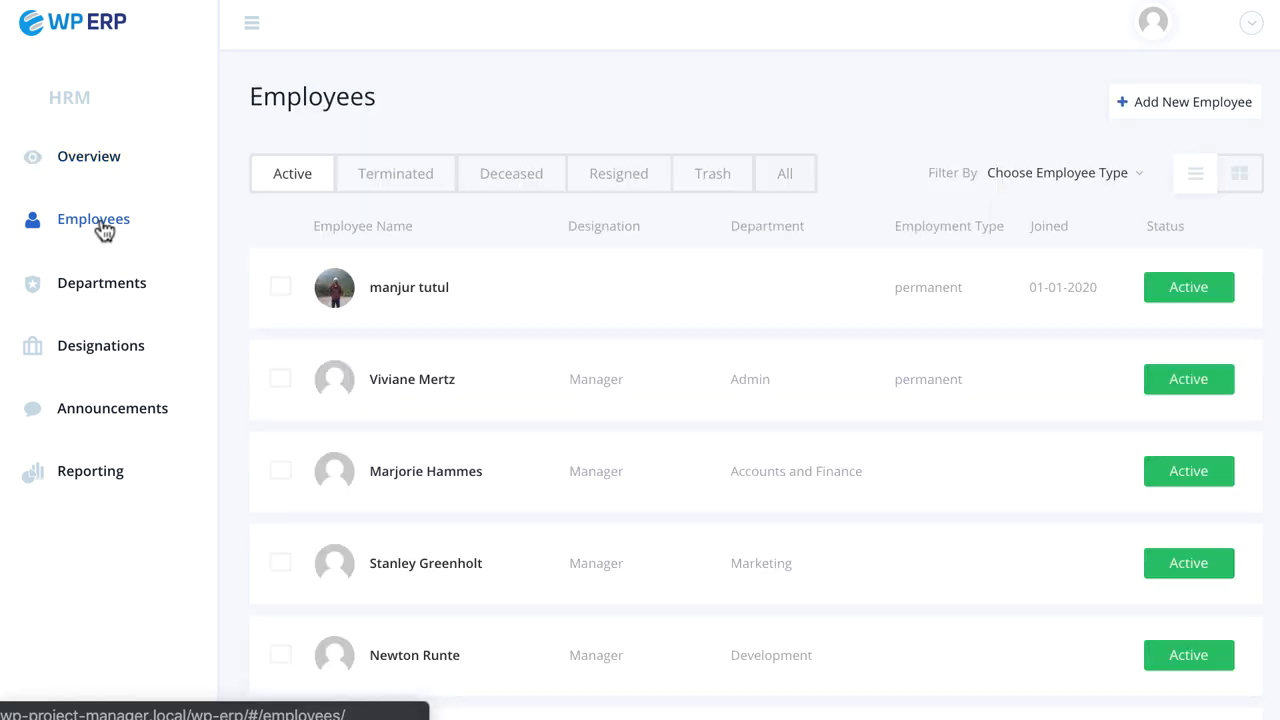
left_click(396, 172)
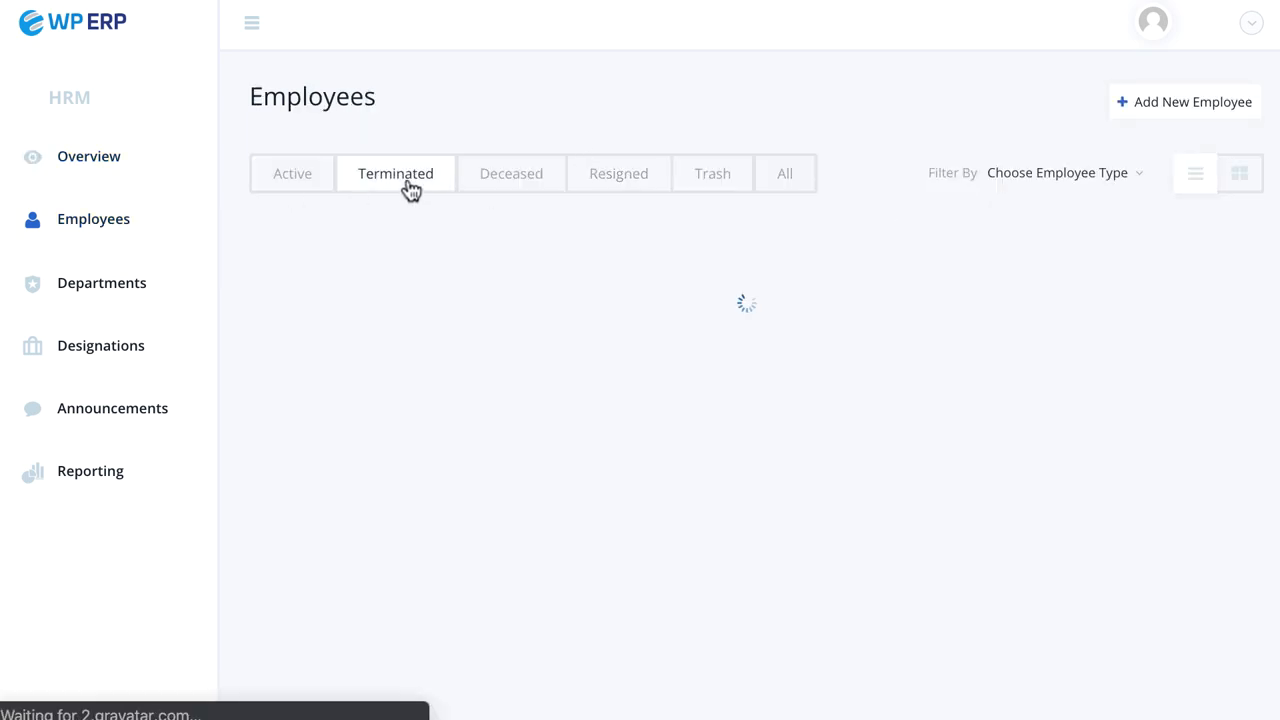
left_click(784, 172)
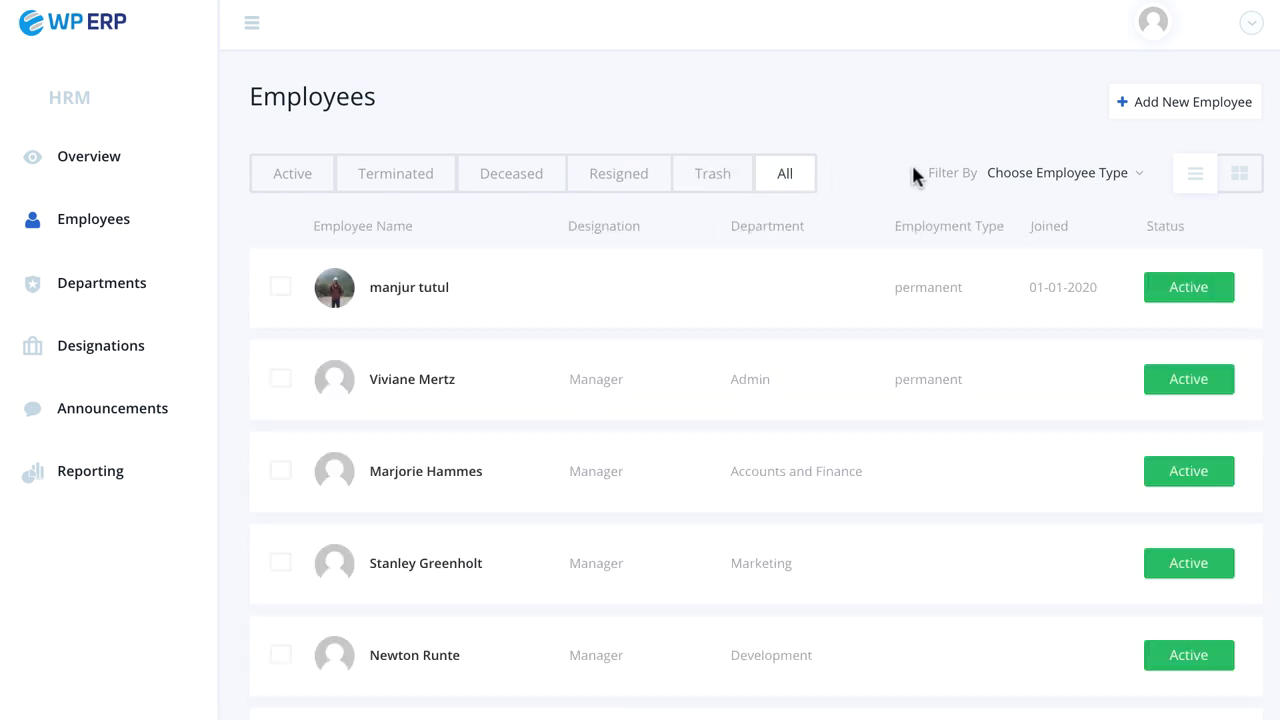
left_click(1184, 100)
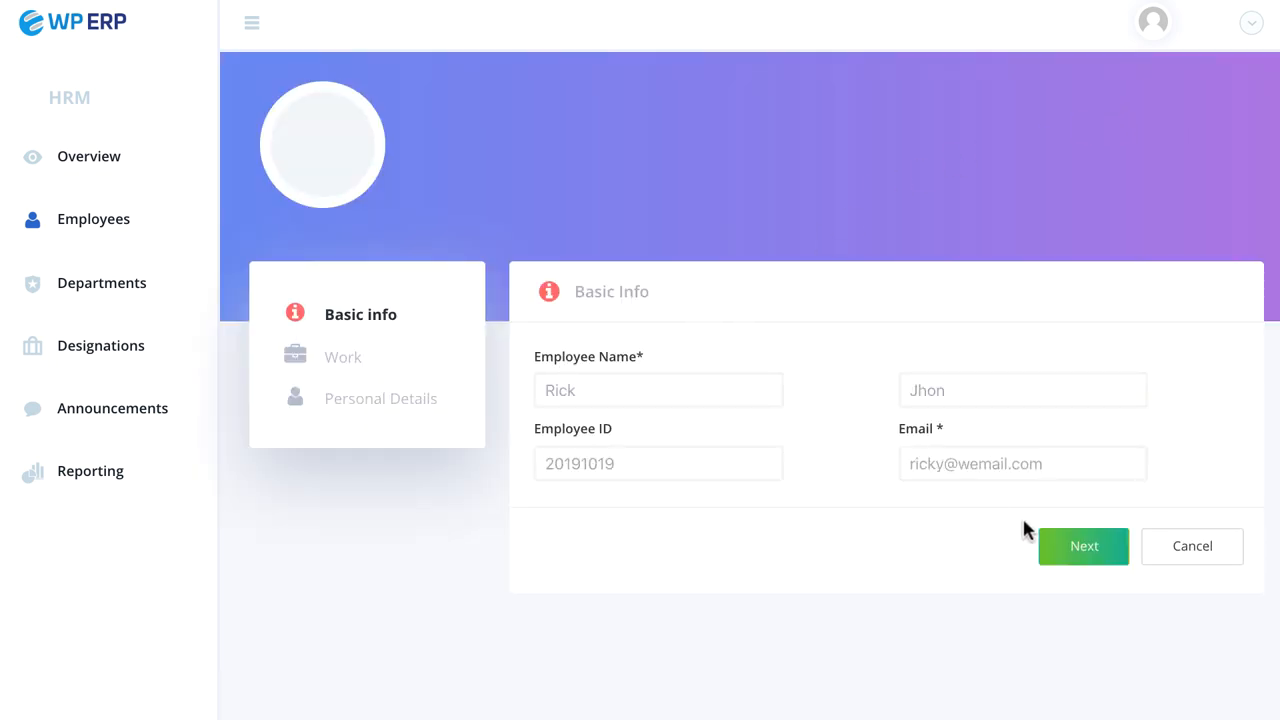
left_click(1084, 544)
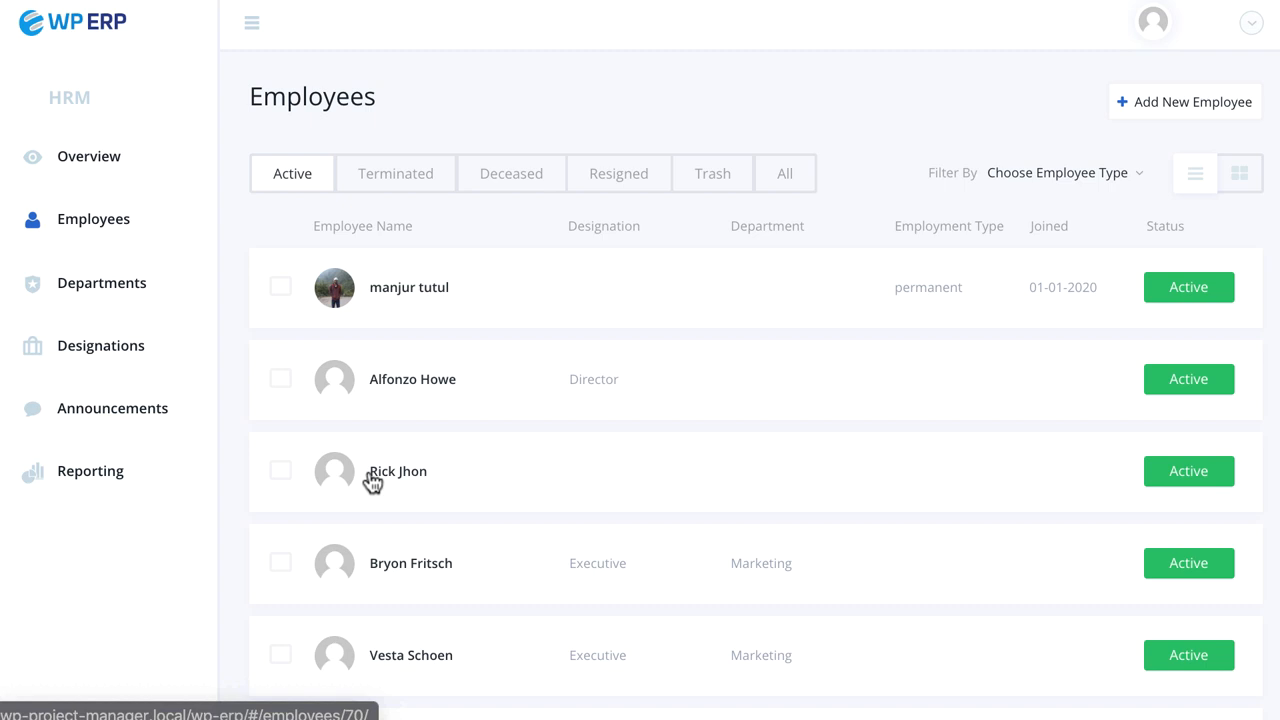
Create the Service and care department described as providing product service
left_click(100, 284)
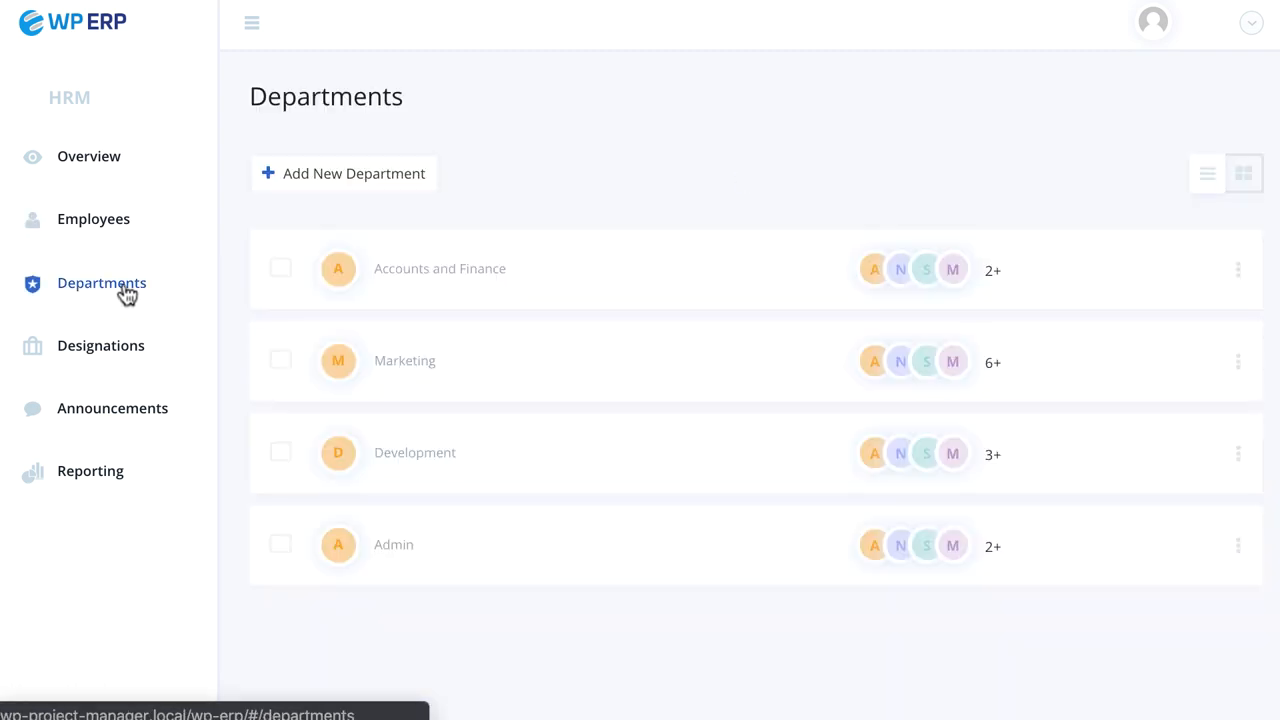
mouse_move(352, 172)
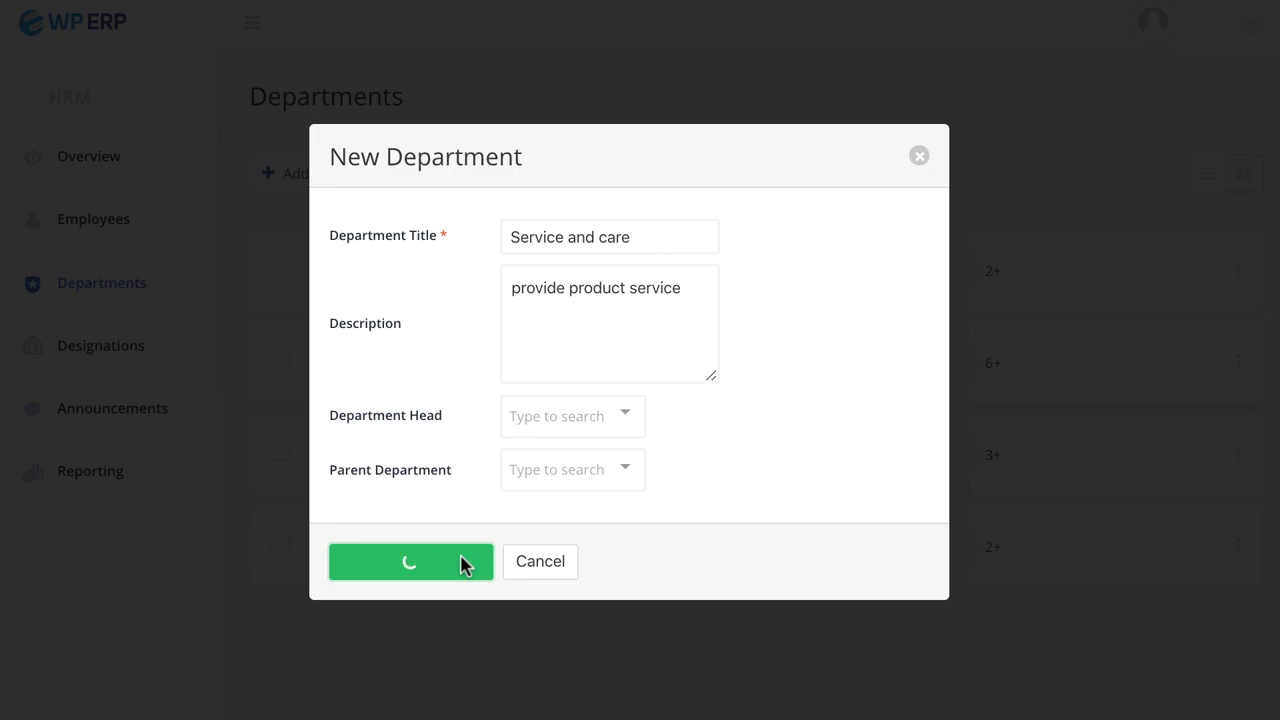
left_click(410, 560)
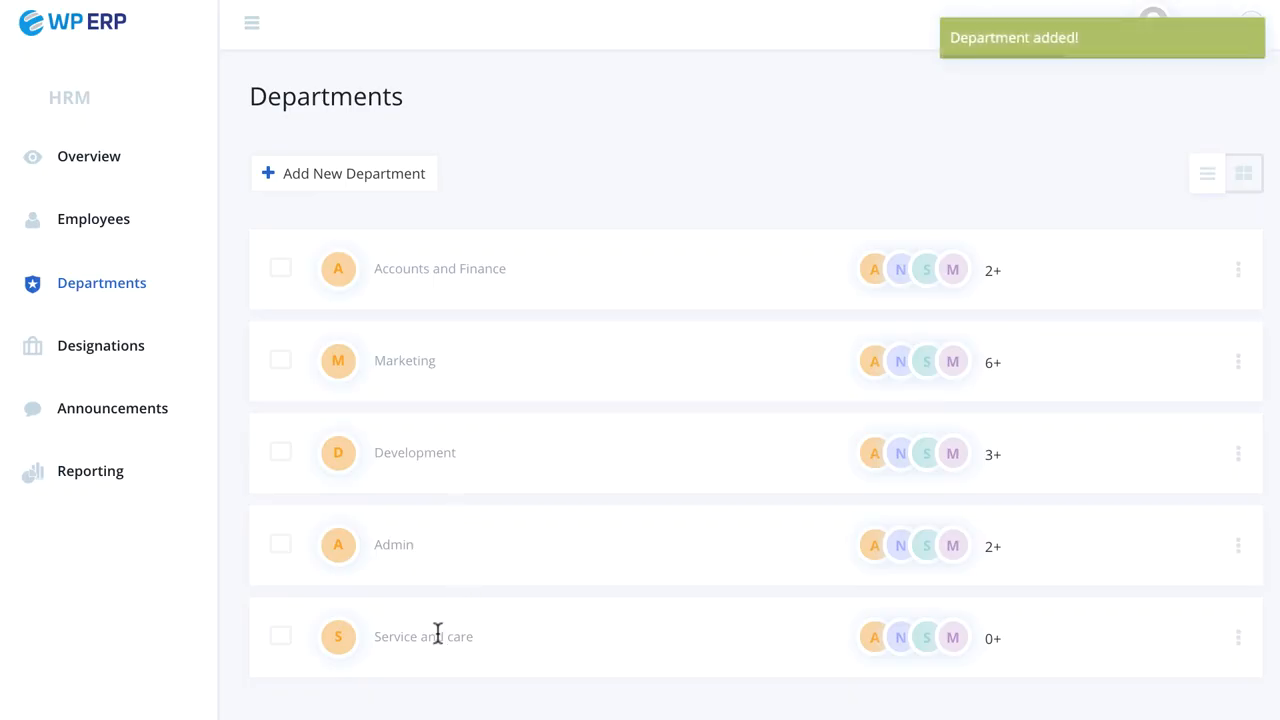
left_click(100, 344)
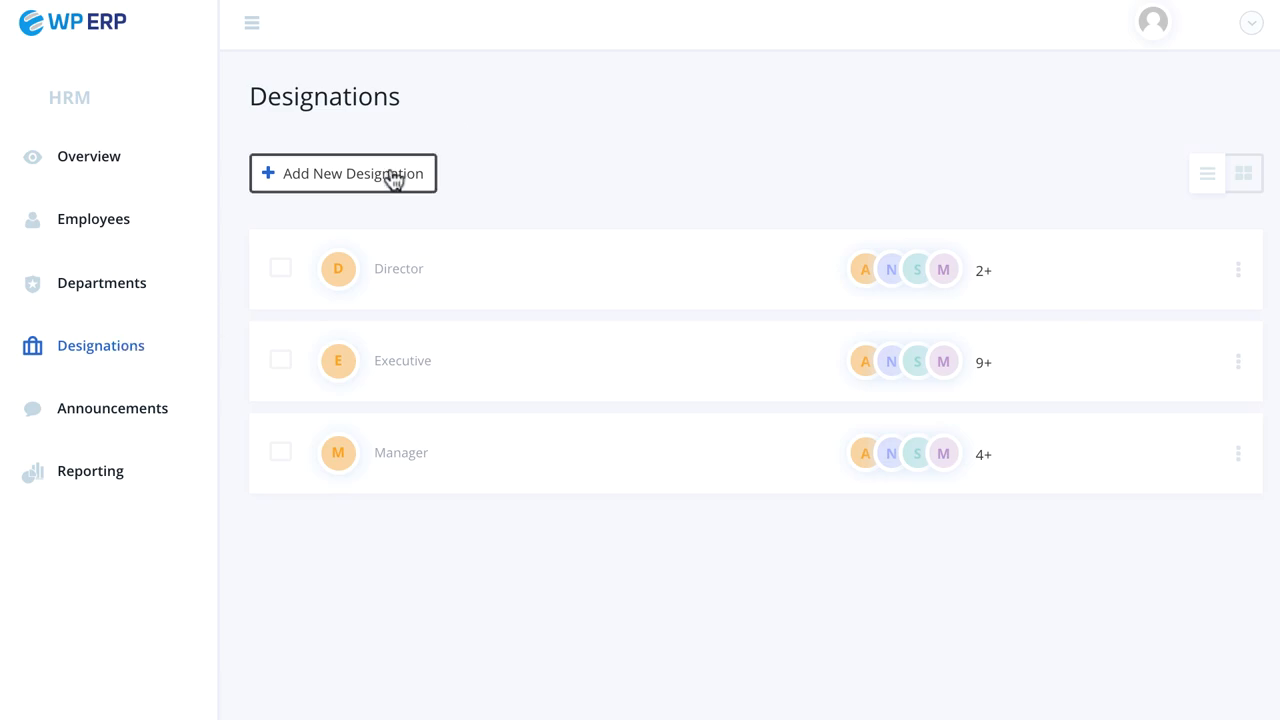
Add a new designation titled Trainee and save it
left_click(344, 172)
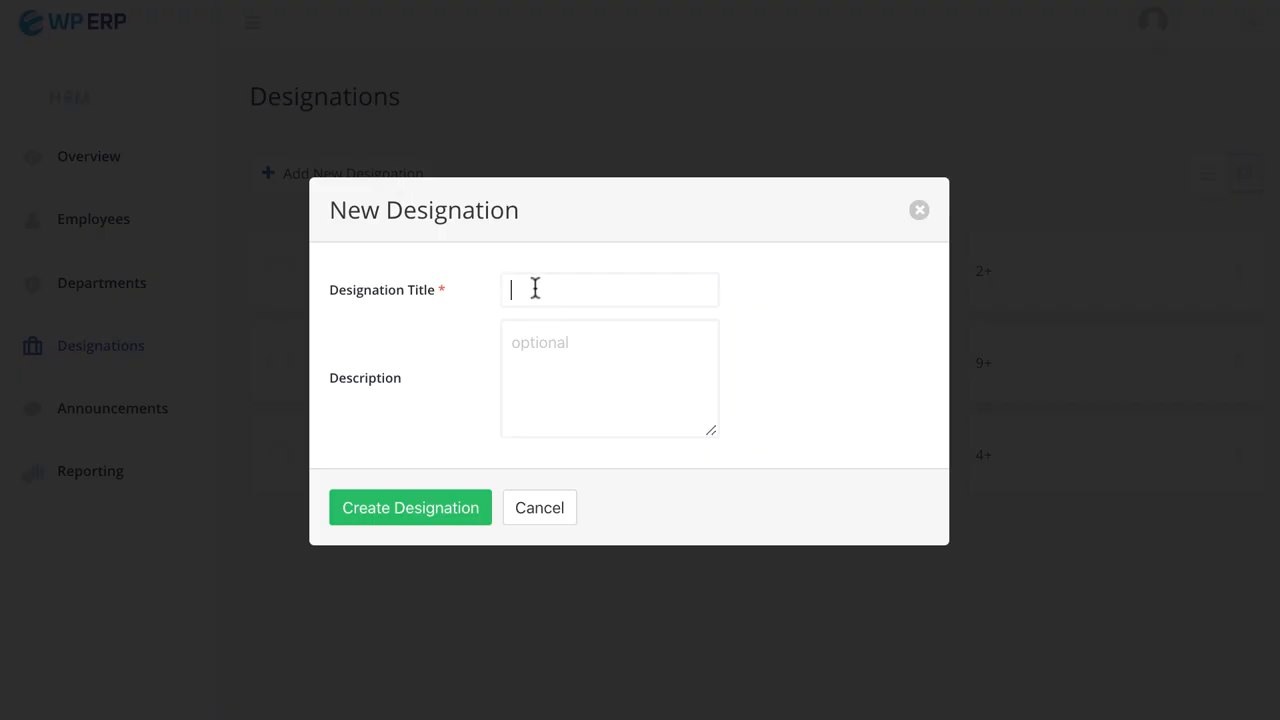
left_click(410, 508)
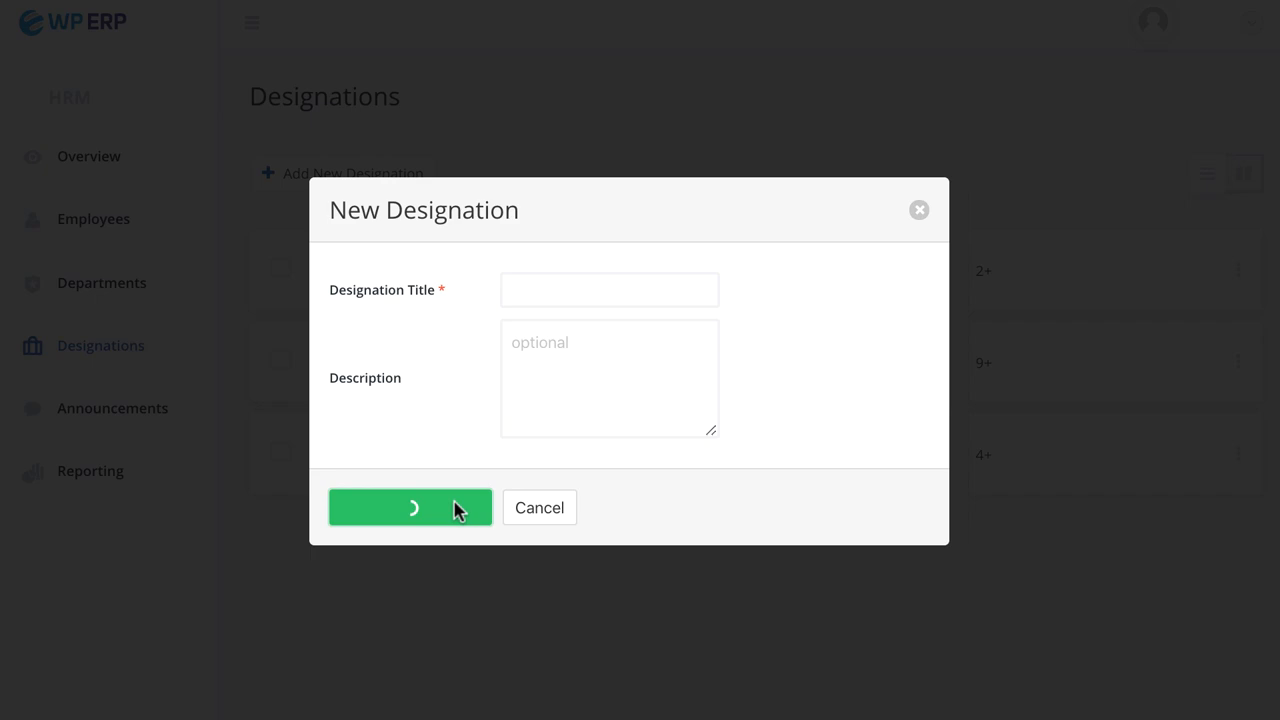
left_click(410, 508)
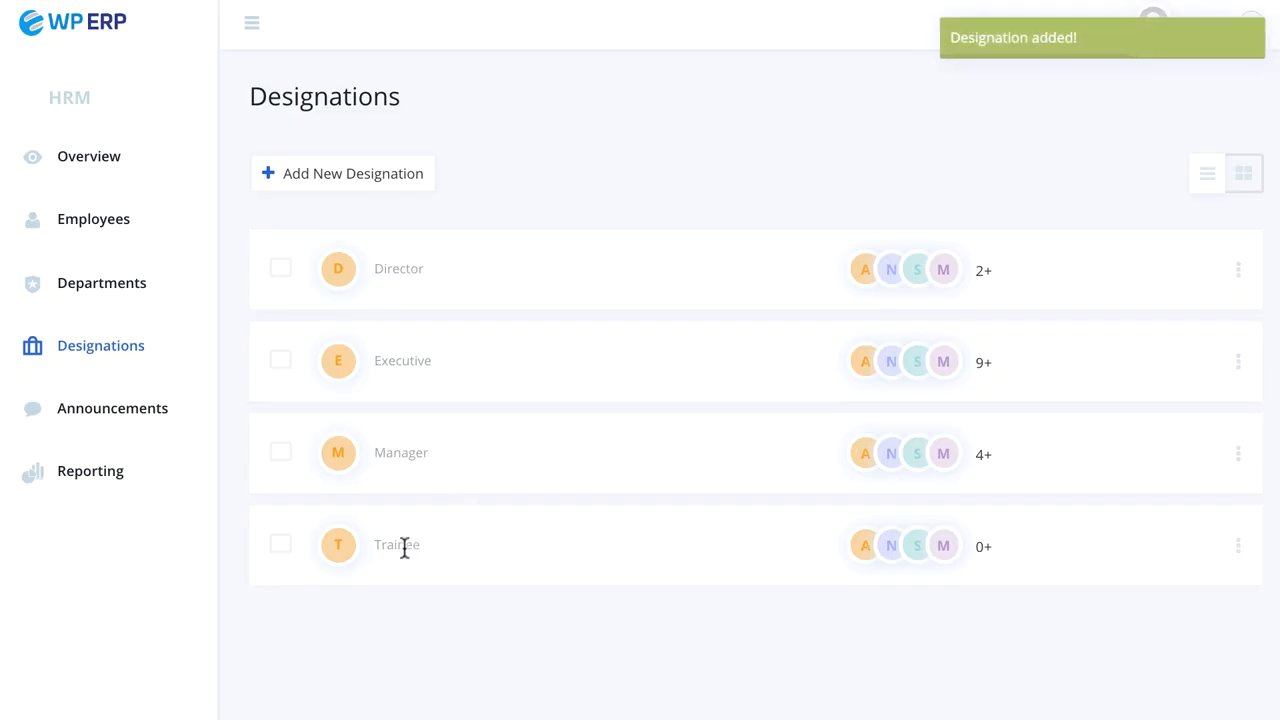
mouse_move(250, 514)
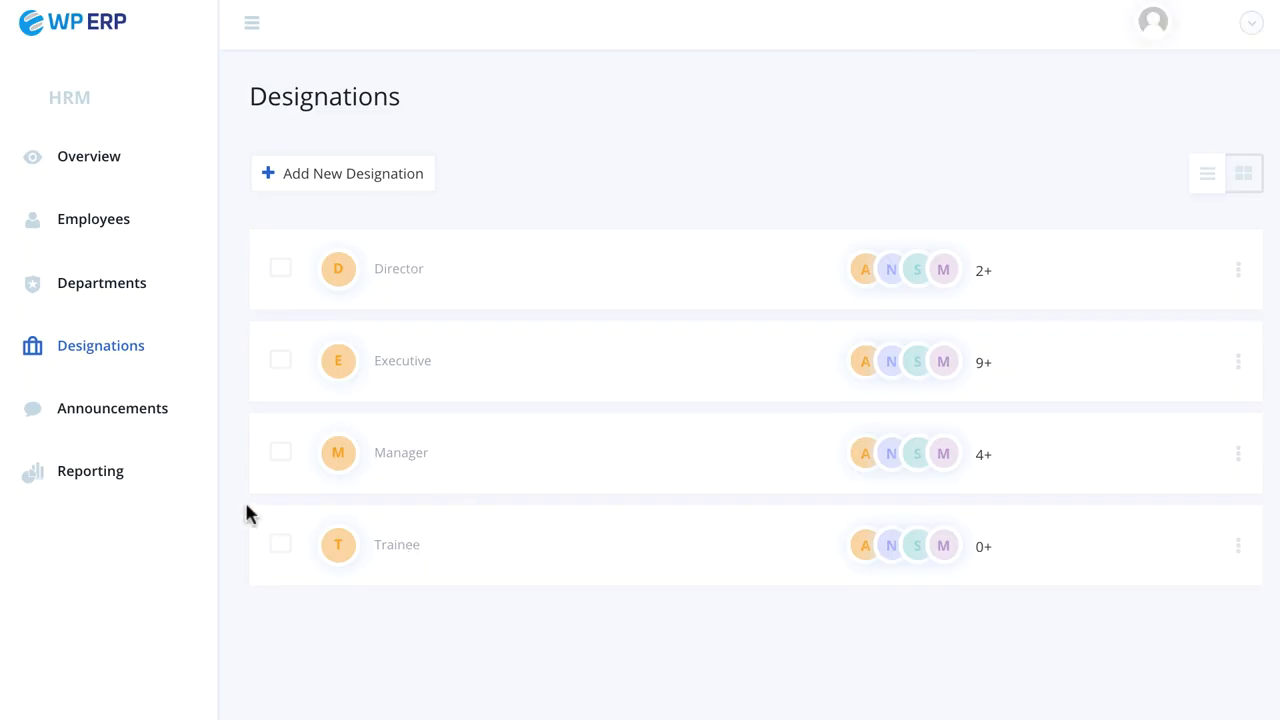
Publish the Yearly picnic announcement about the 17th March picnic, notifying all employees
left_click(112, 408)
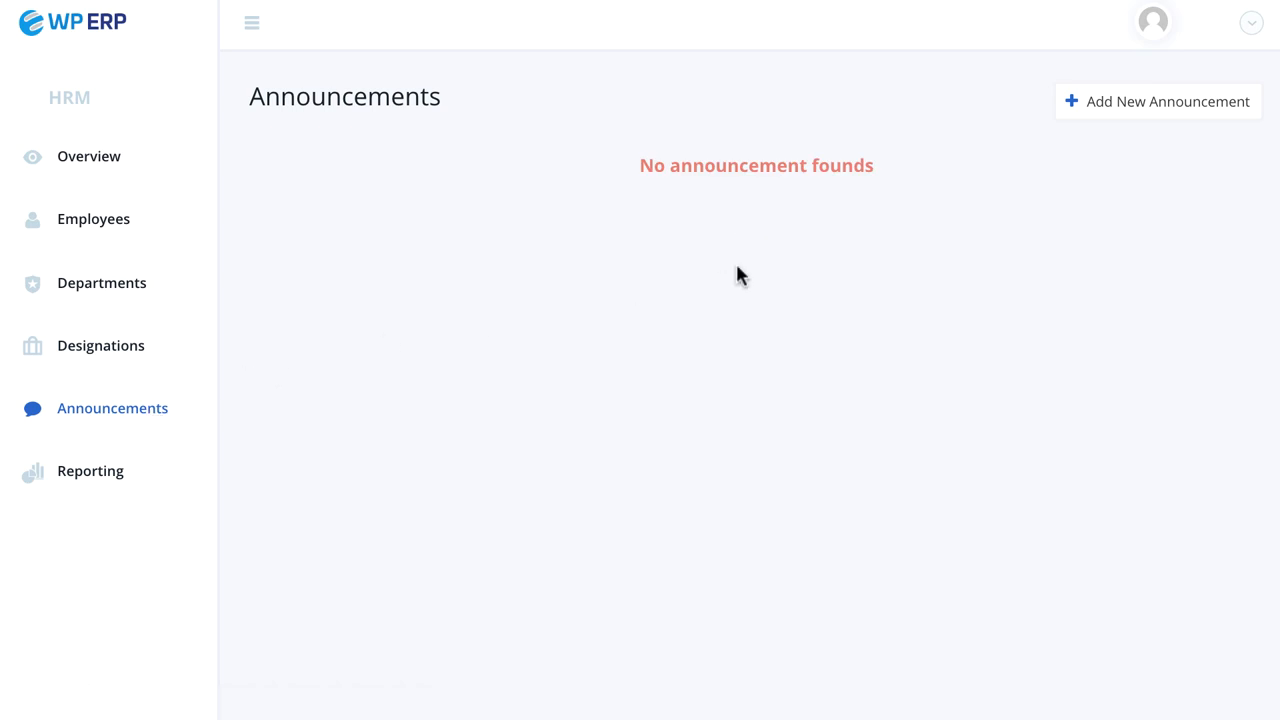
left_click(1156, 100)
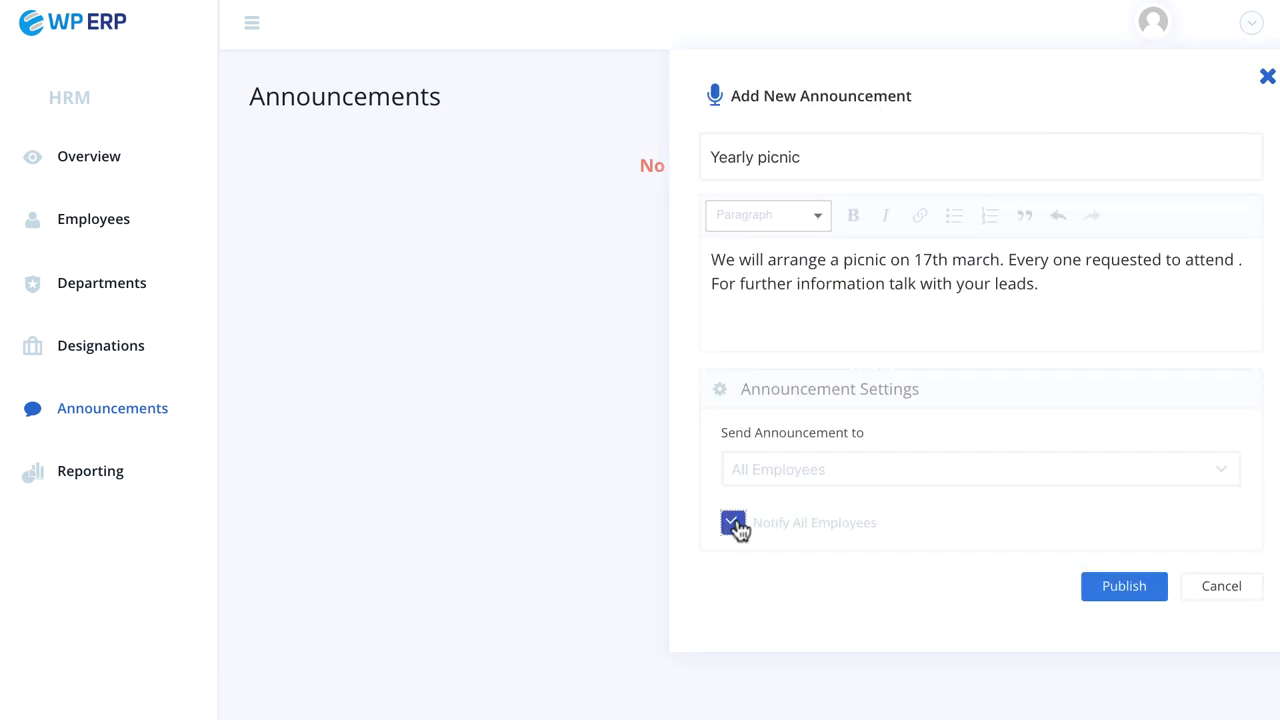
left_click(1124, 584)
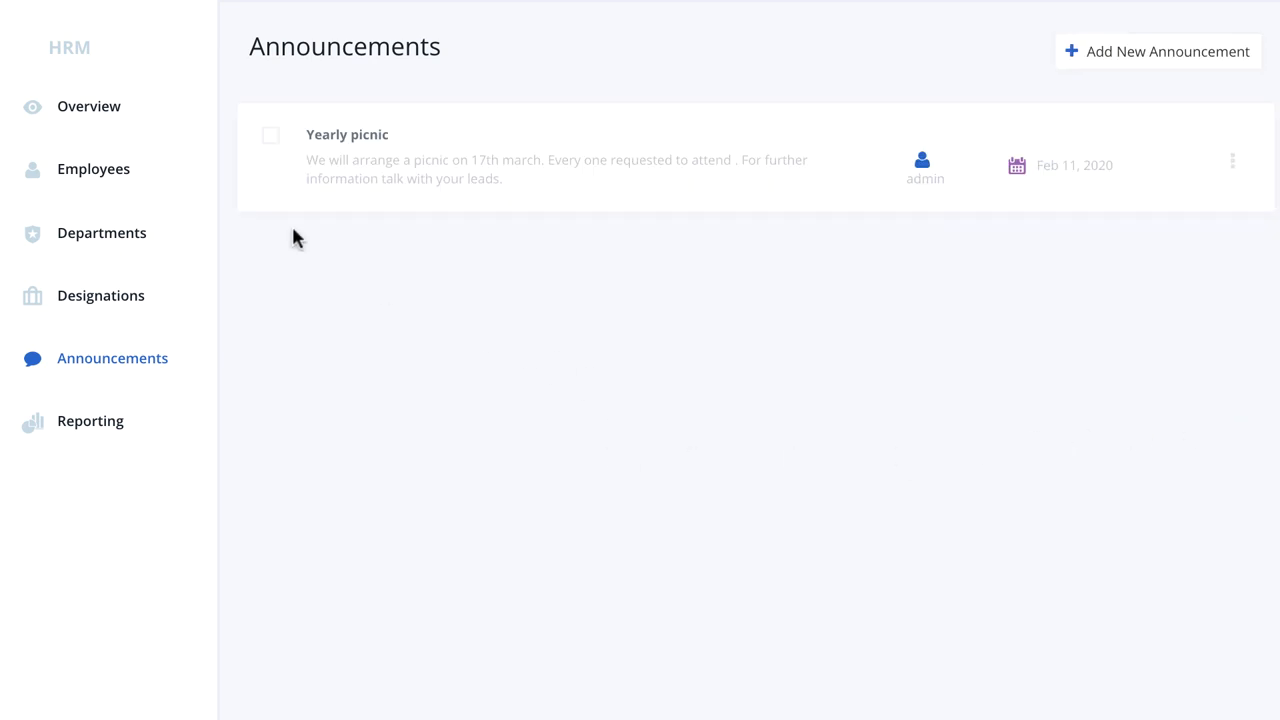
mouse_move(90, 420)
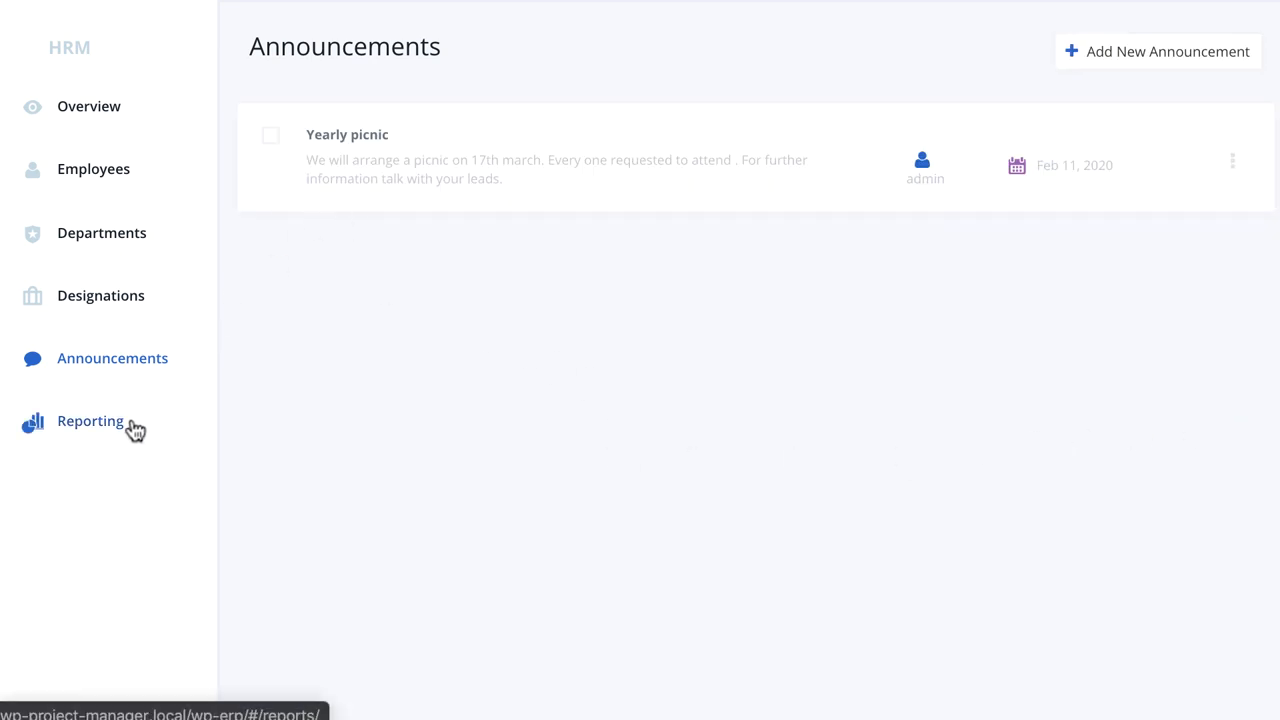
Show the HR Reports overview listing age, head count, gender, service and salary reports
left_click(90, 420)
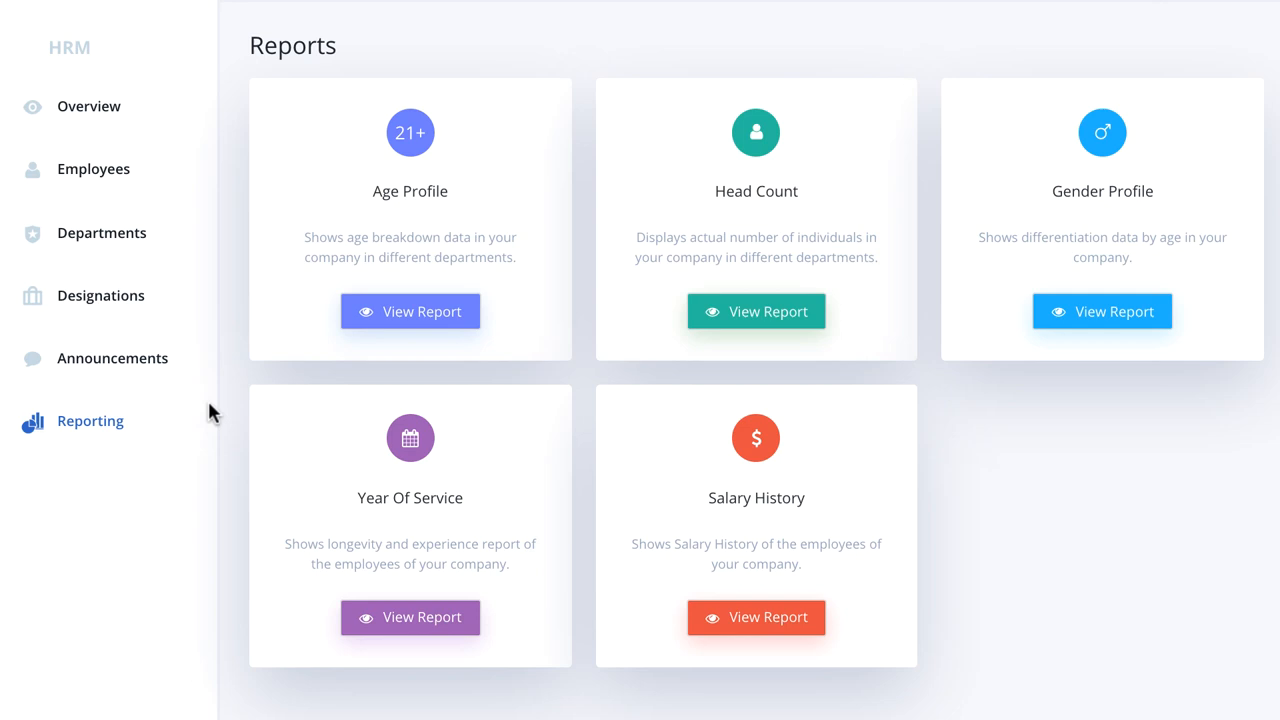
mouse_move(1128, 210)
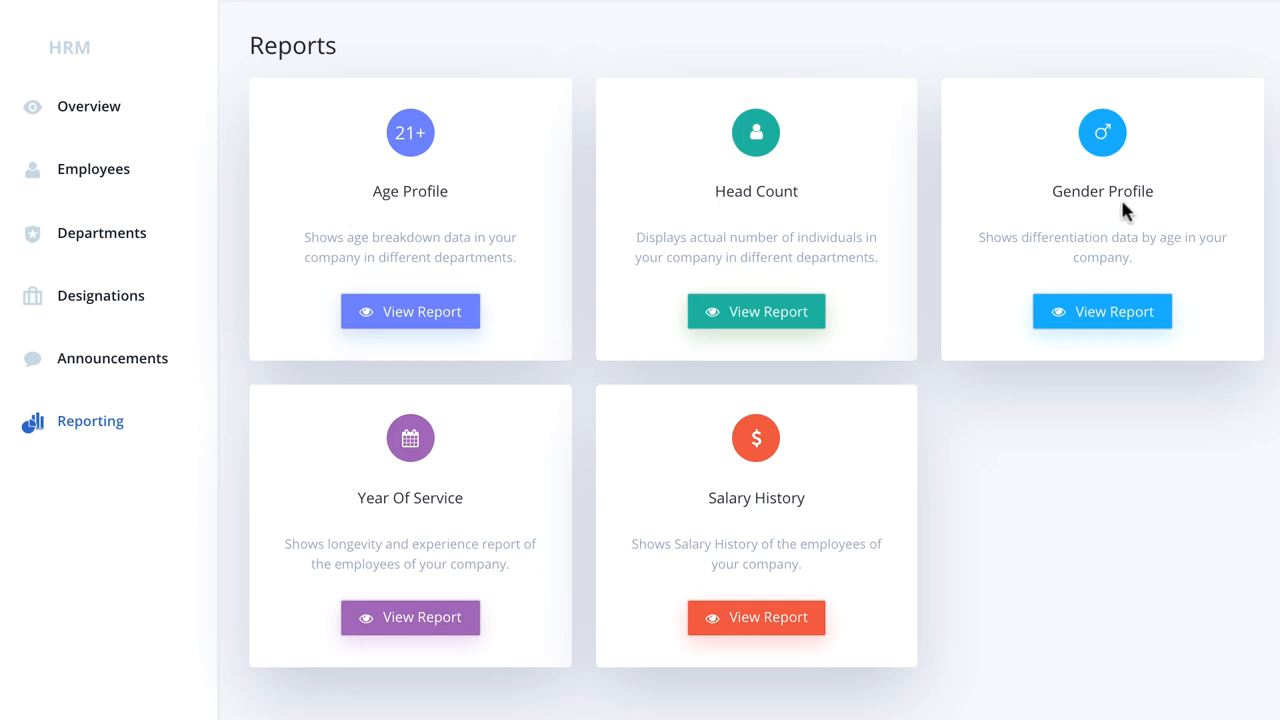
mouse_move(800, 500)
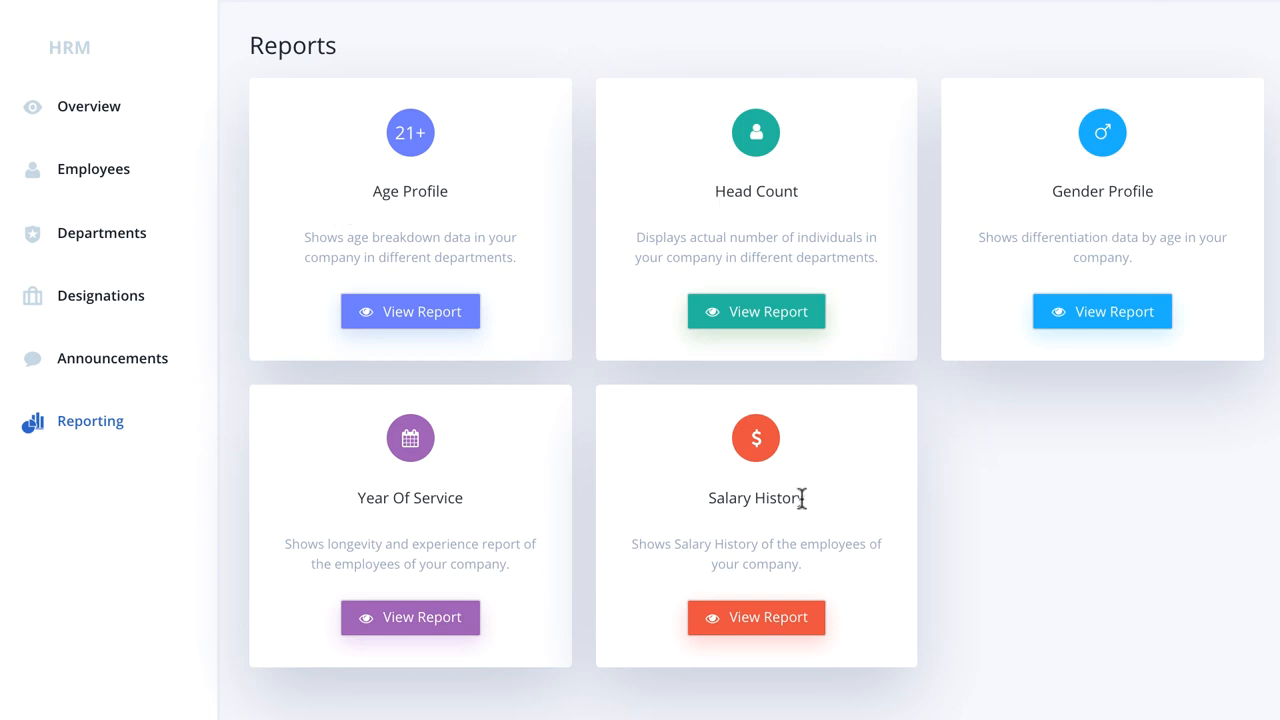
mouse_move(424, 548)
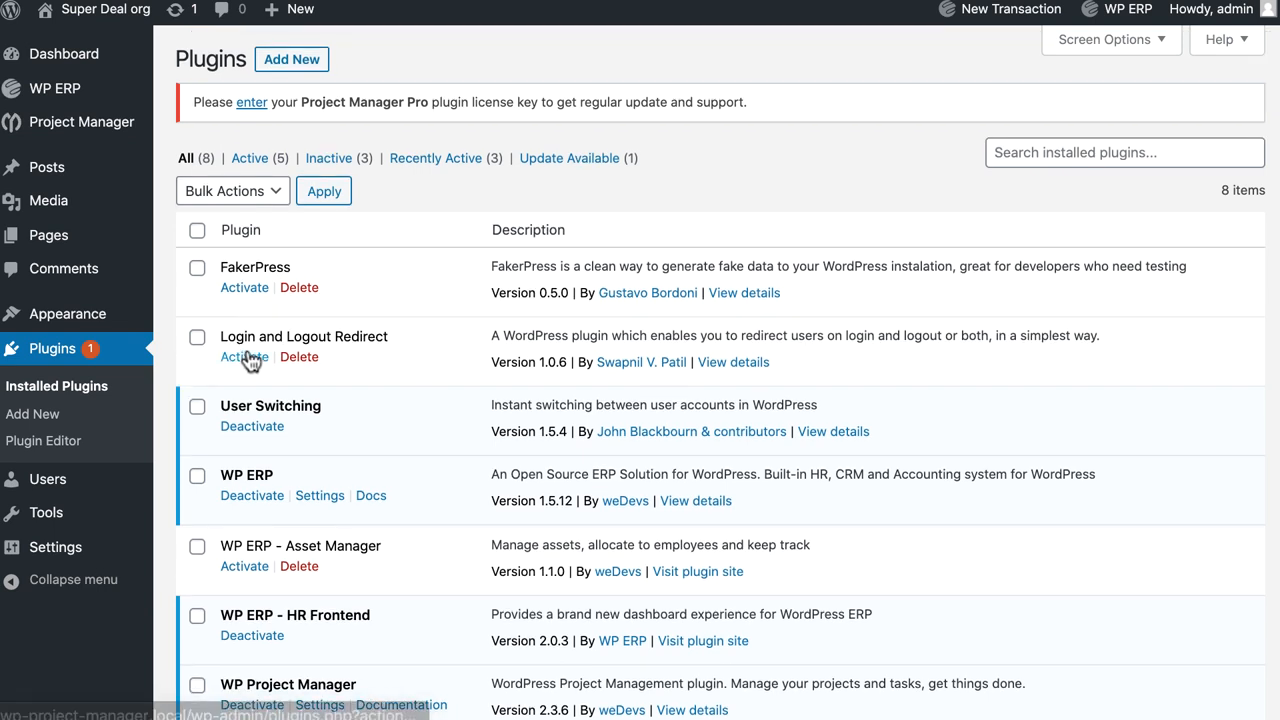
Activate the Login and Logout Redirect plugin
left_click(244, 356)
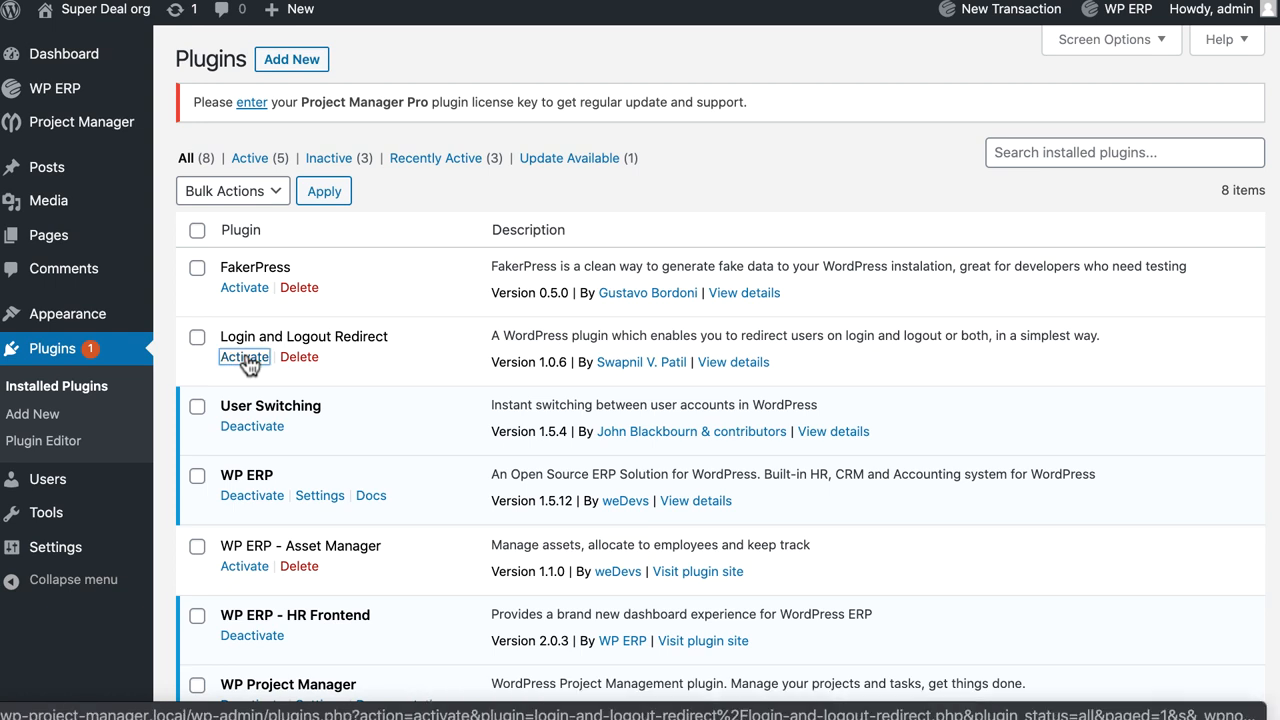
left_click(244, 356)
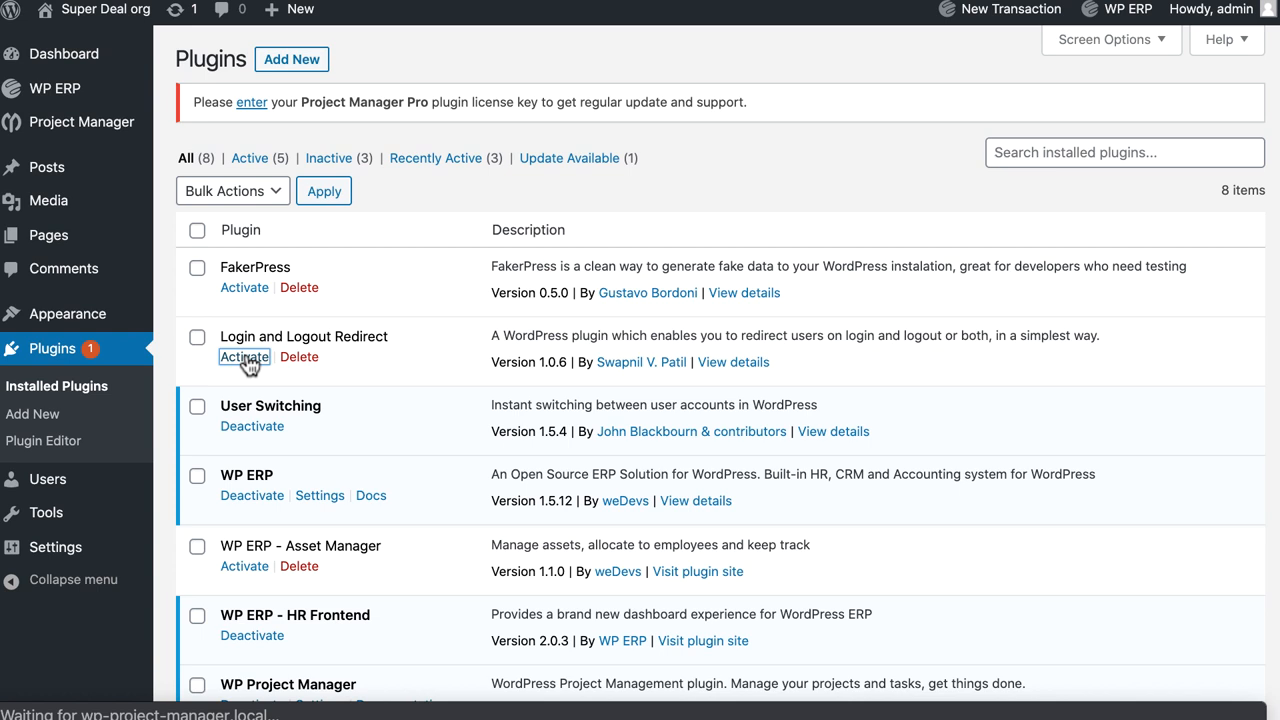
left_click(244, 356)
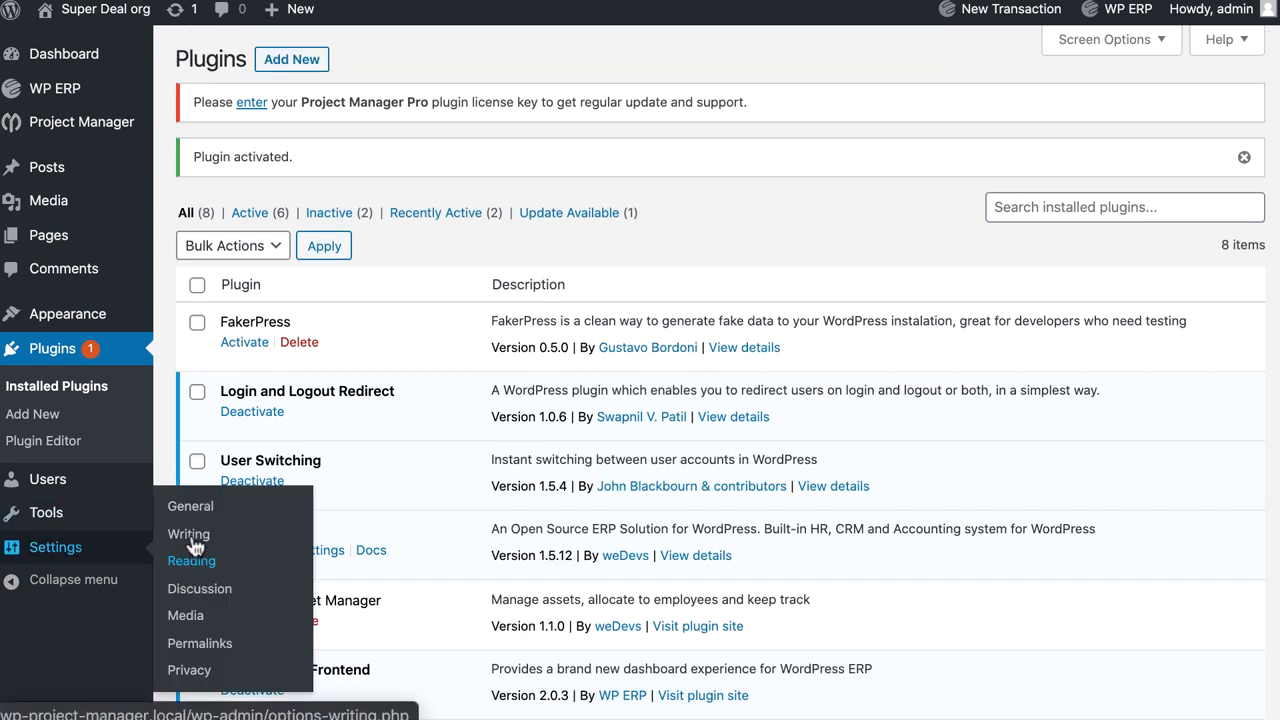
mouse_move(190, 506)
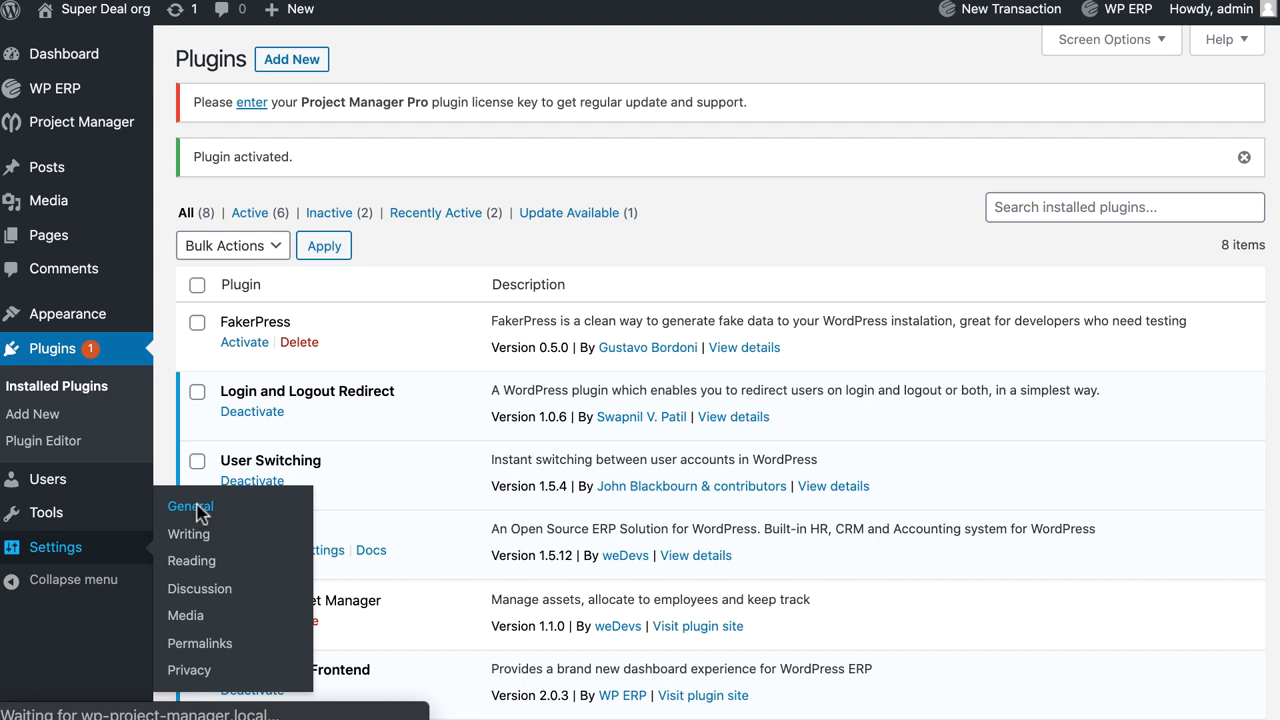
left_click(188, 506)
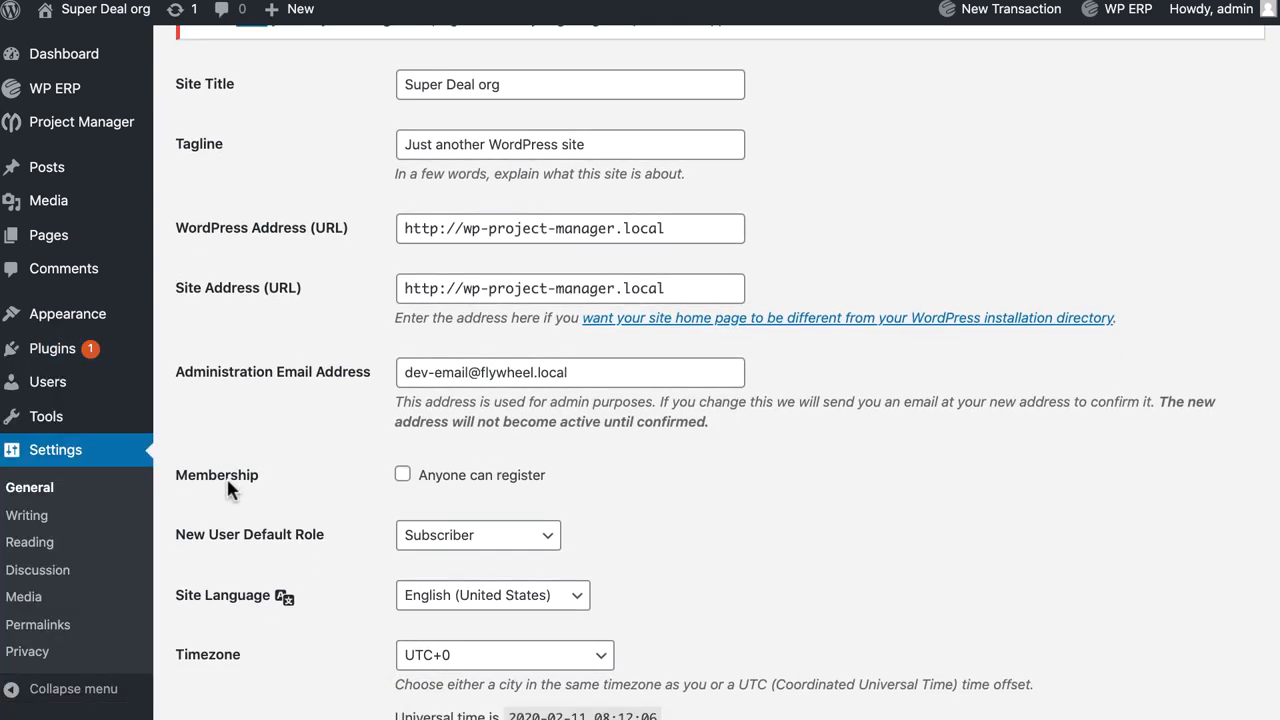
scroll("down", 3)
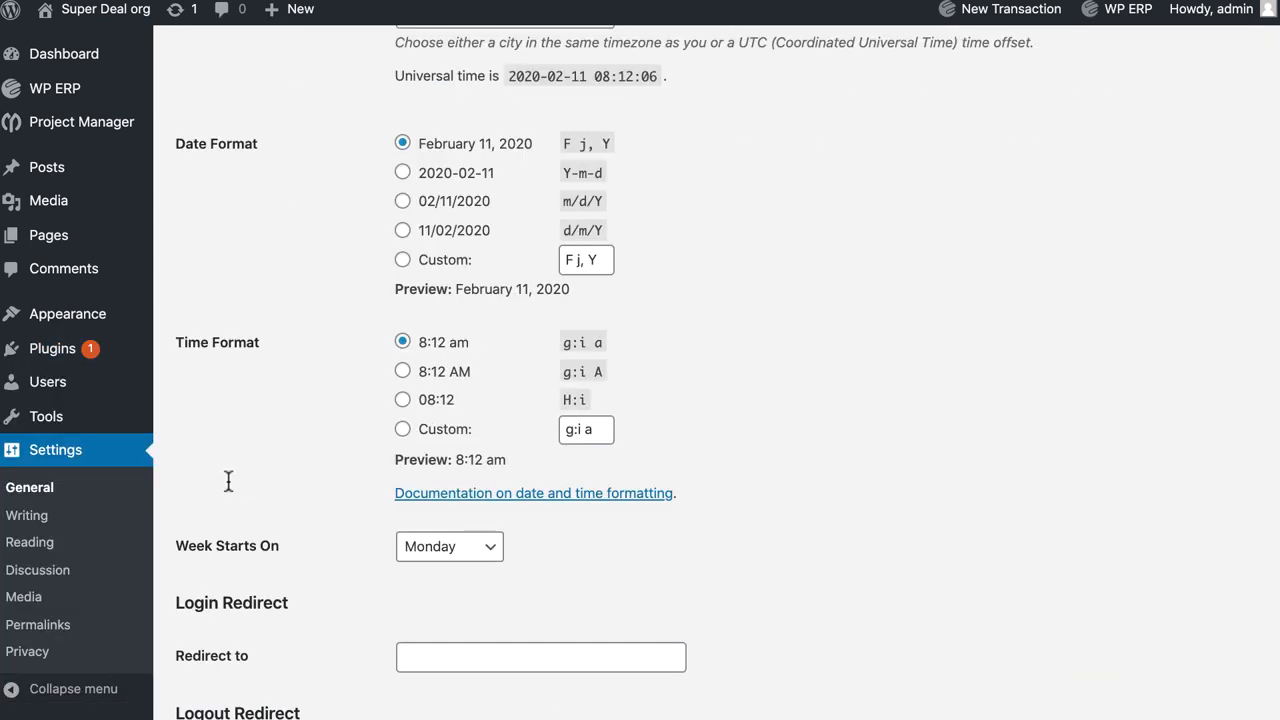
scroll("down", 3)
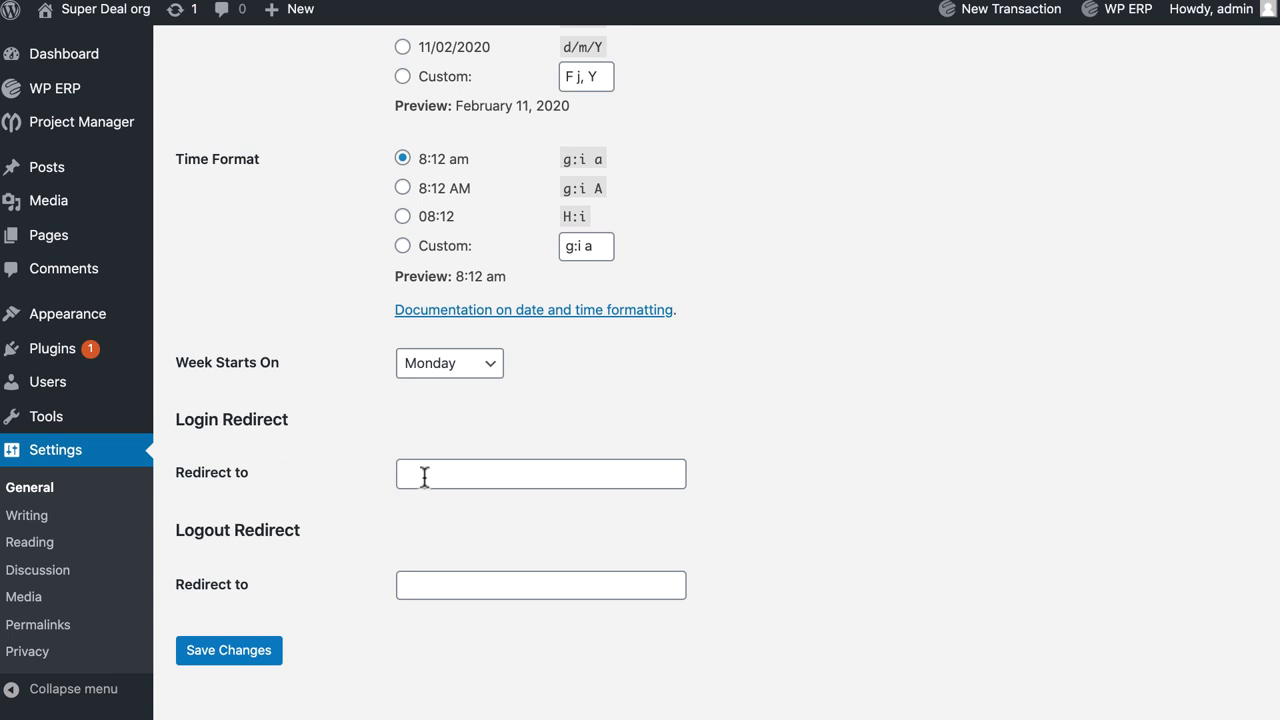
type("http://wp-project-manager.local/wp-erp/")
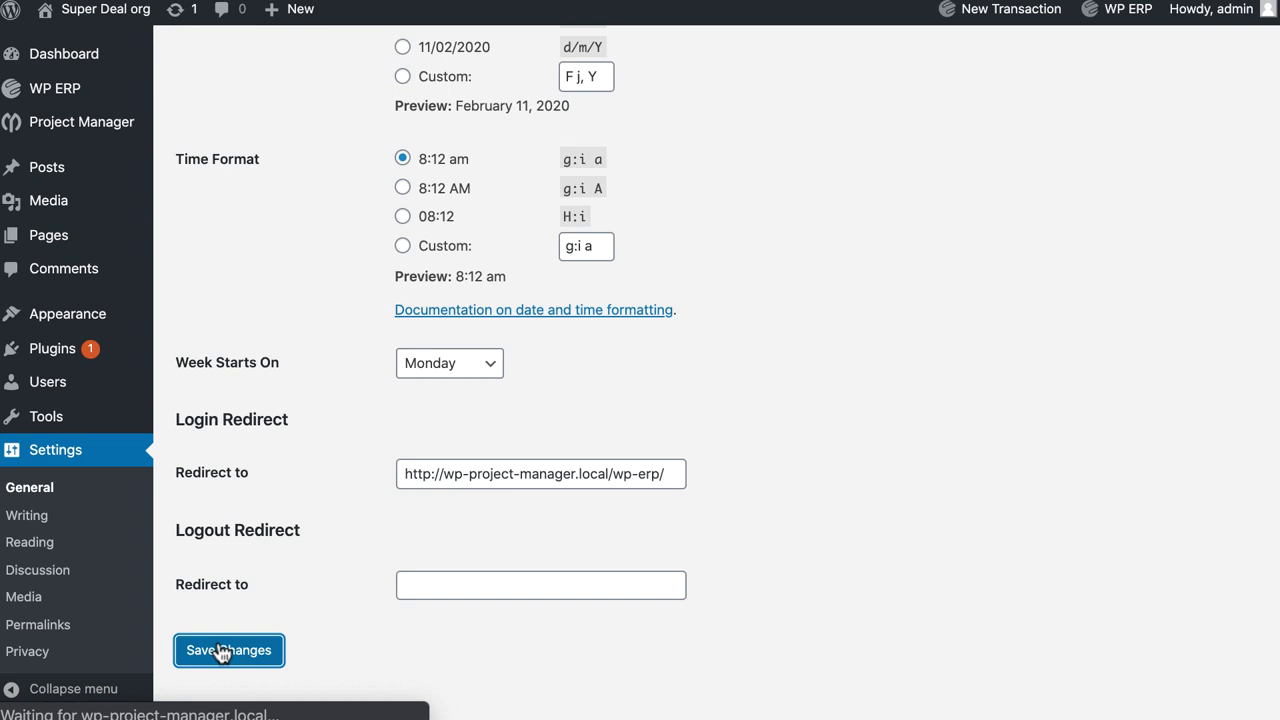
left_click(228, 650)
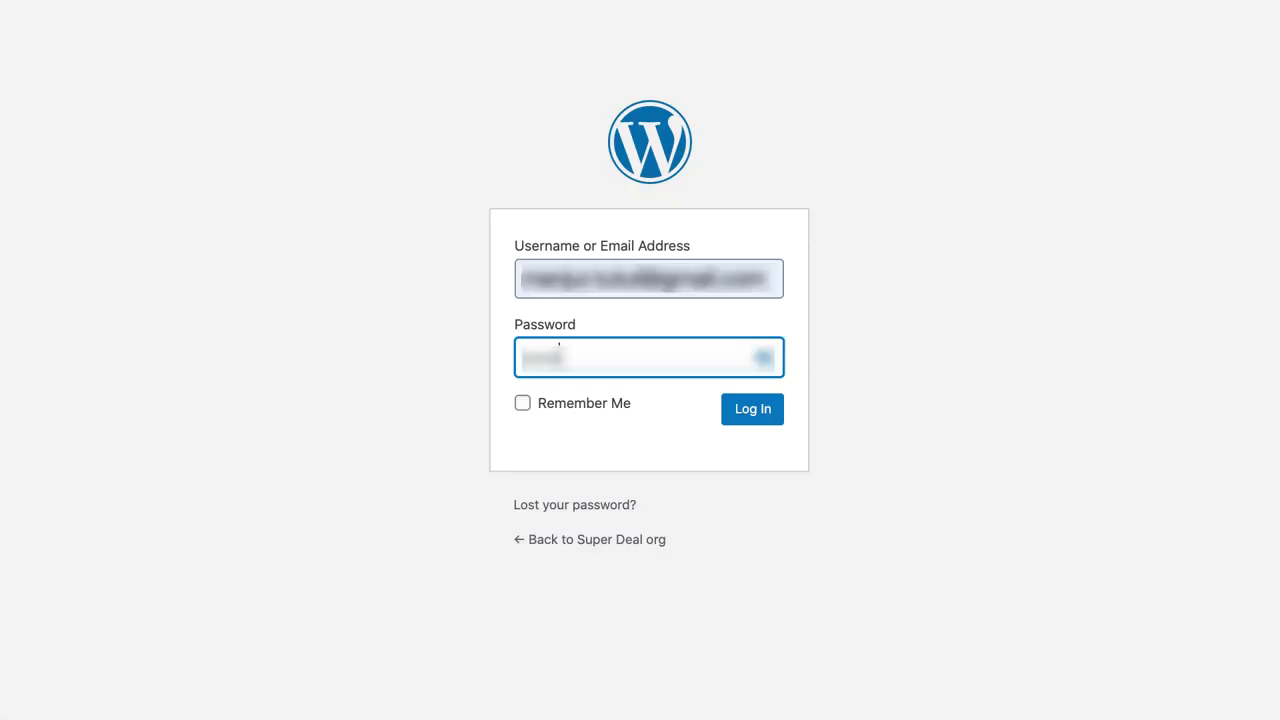
Log in as the employee, land on the HR Management dashboard, and go to Employees
left_click(752, 408)
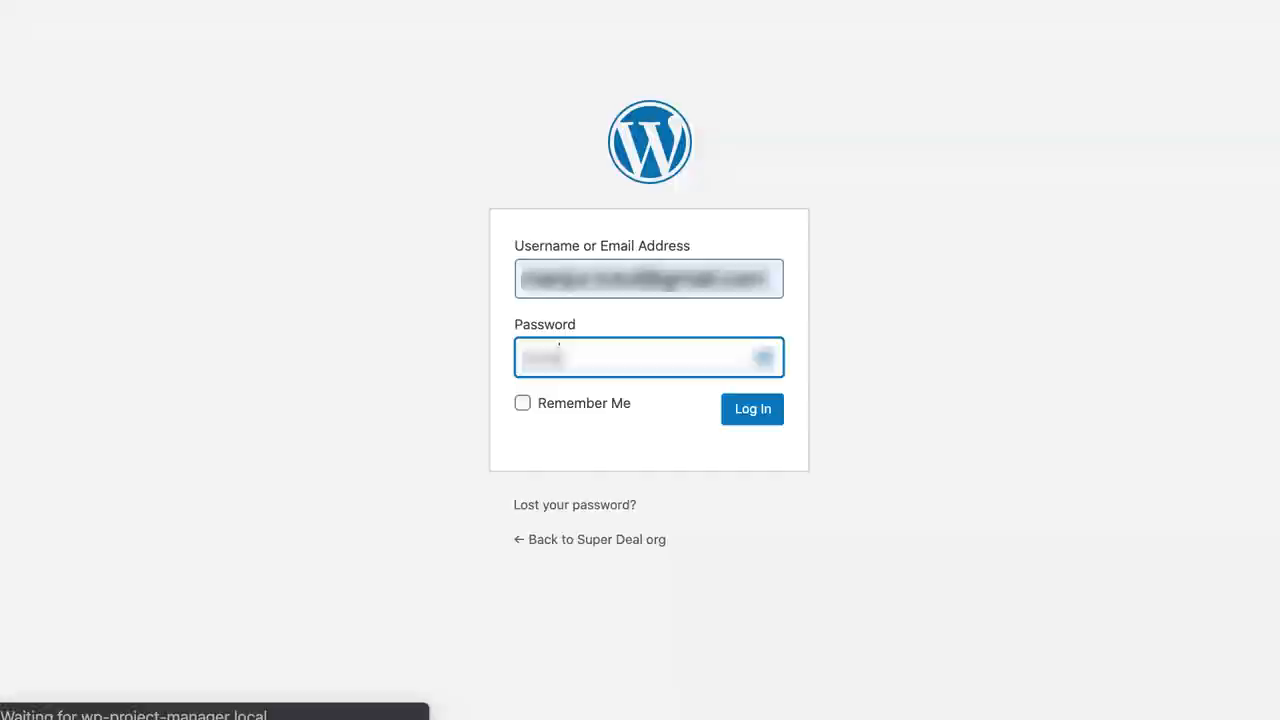
left_click(752, 408)
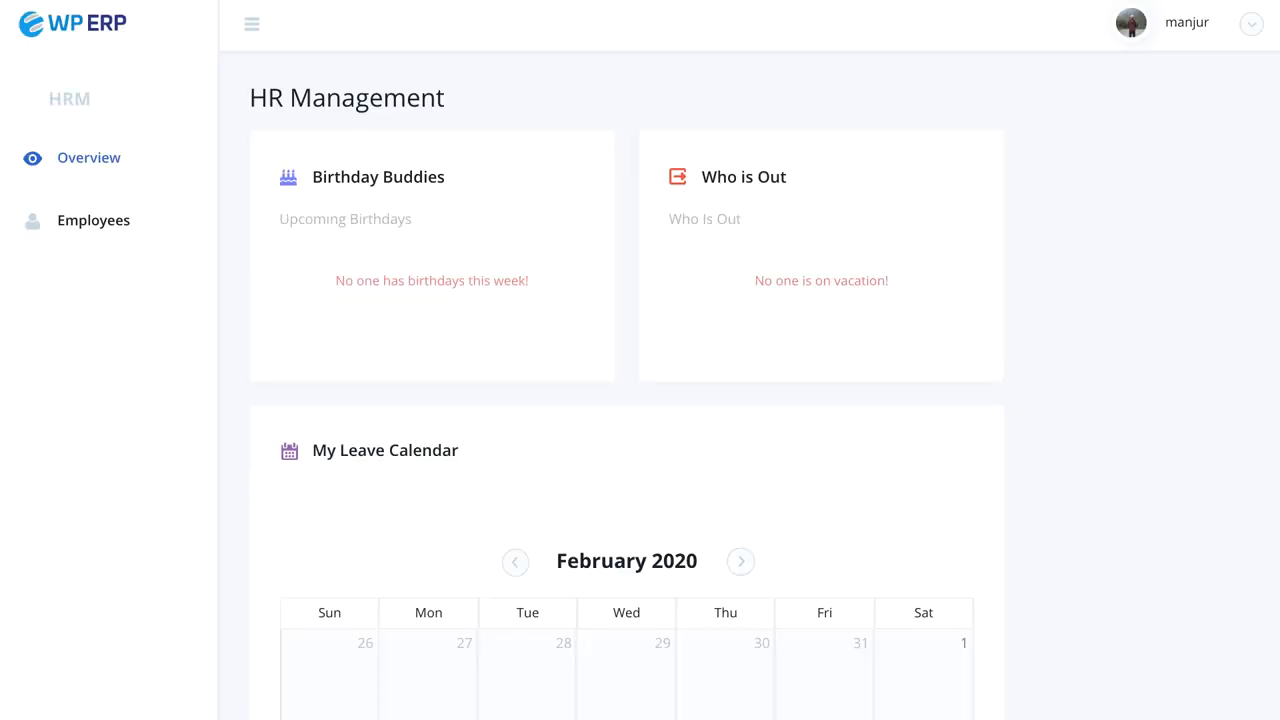
scroll("down", 3)
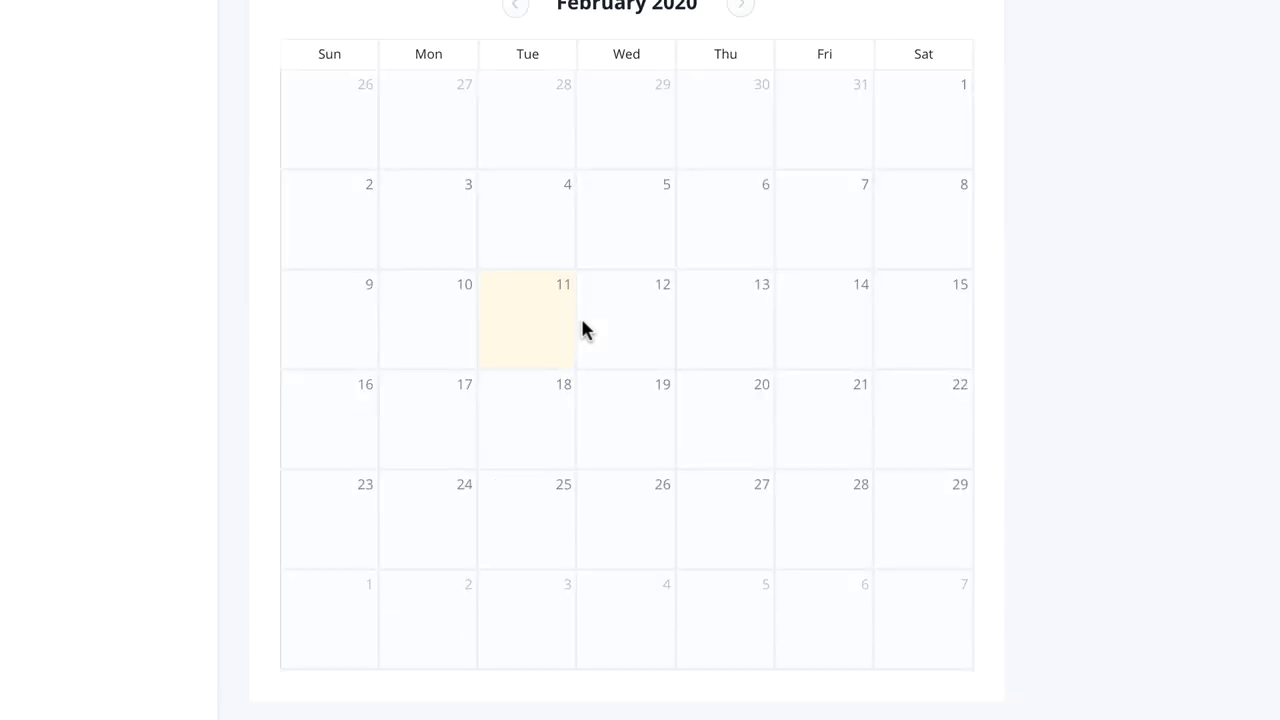
left_click(92, 220)
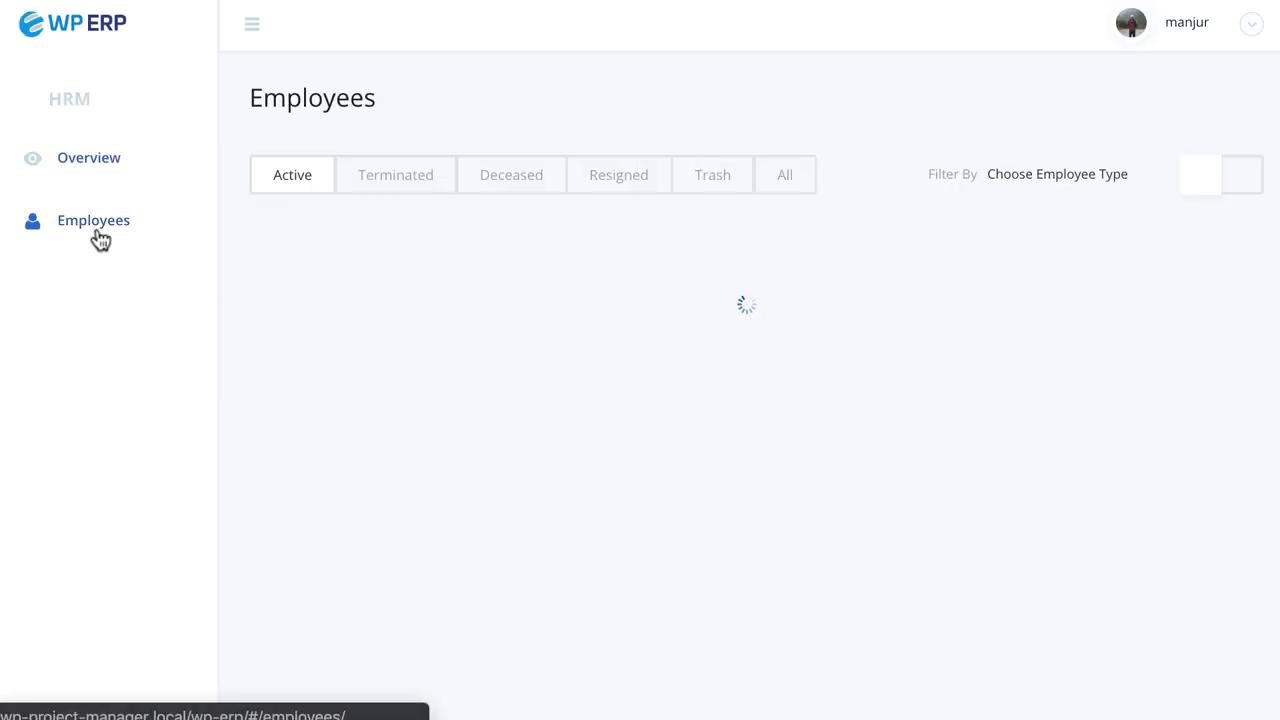